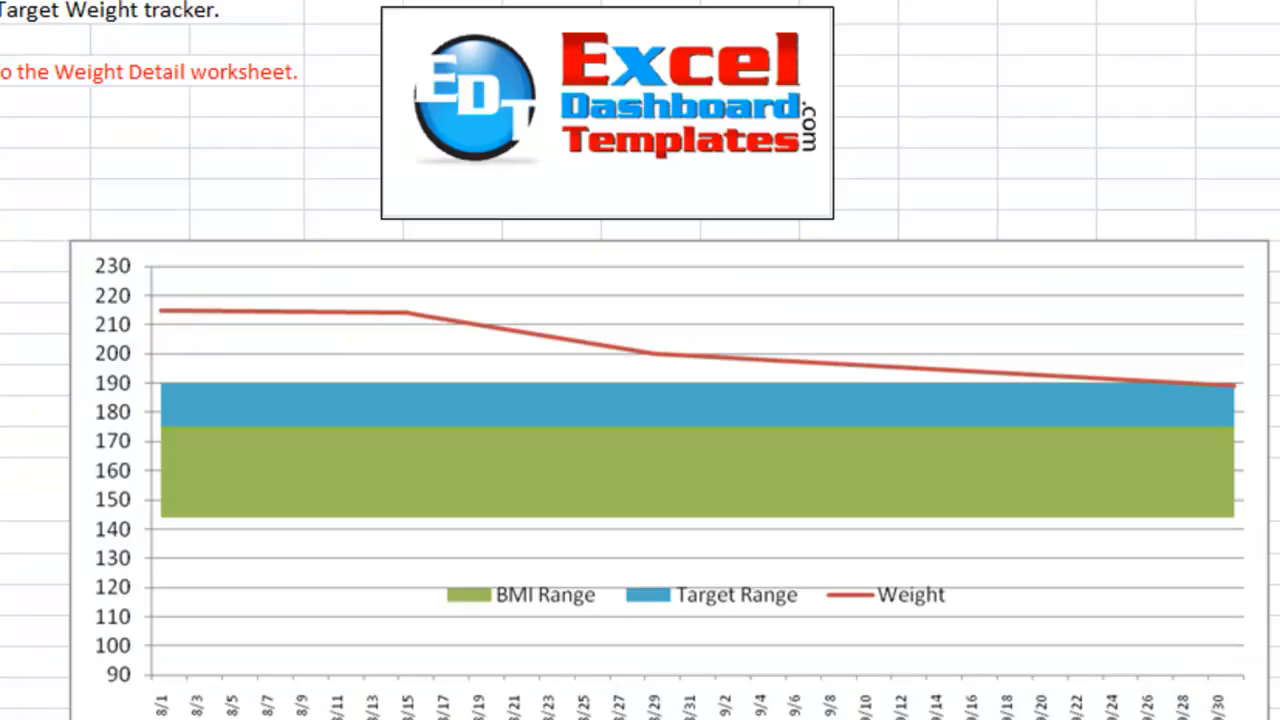
Review the example notes: height 70, target minimum 175, first weight 215, and the chart notes.
left_click(150, 12)
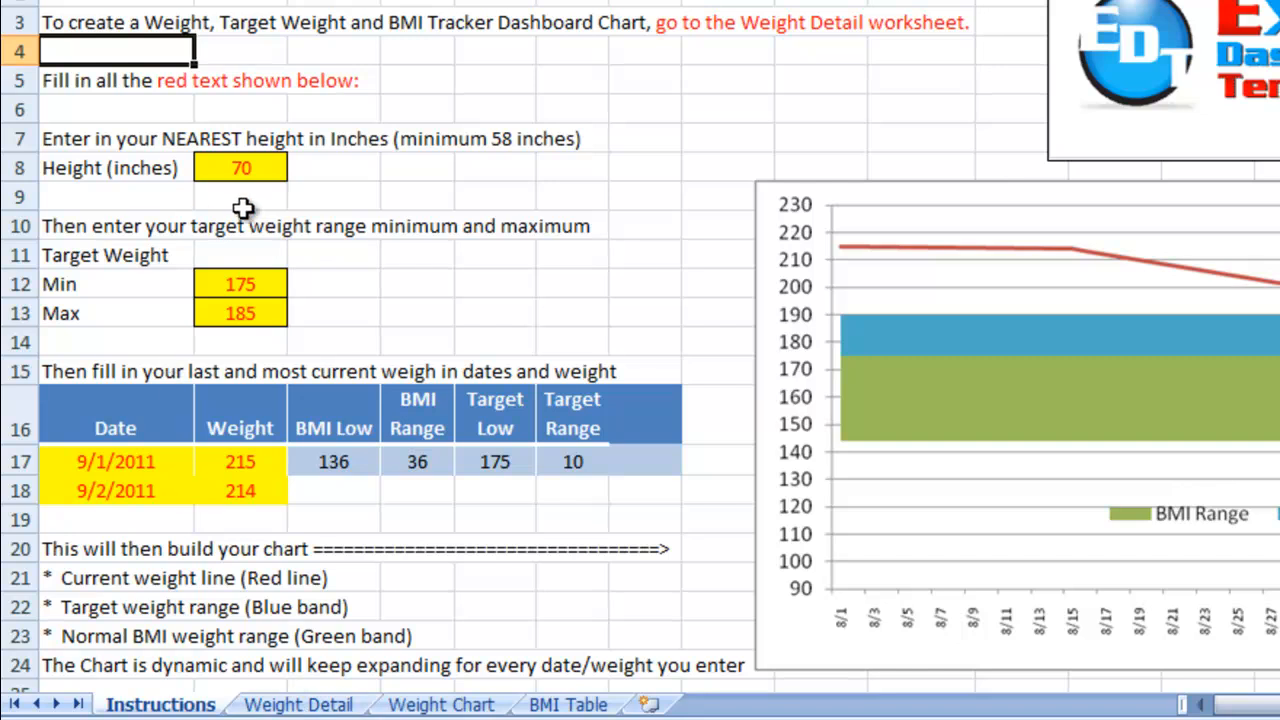
left_click(240, 167)
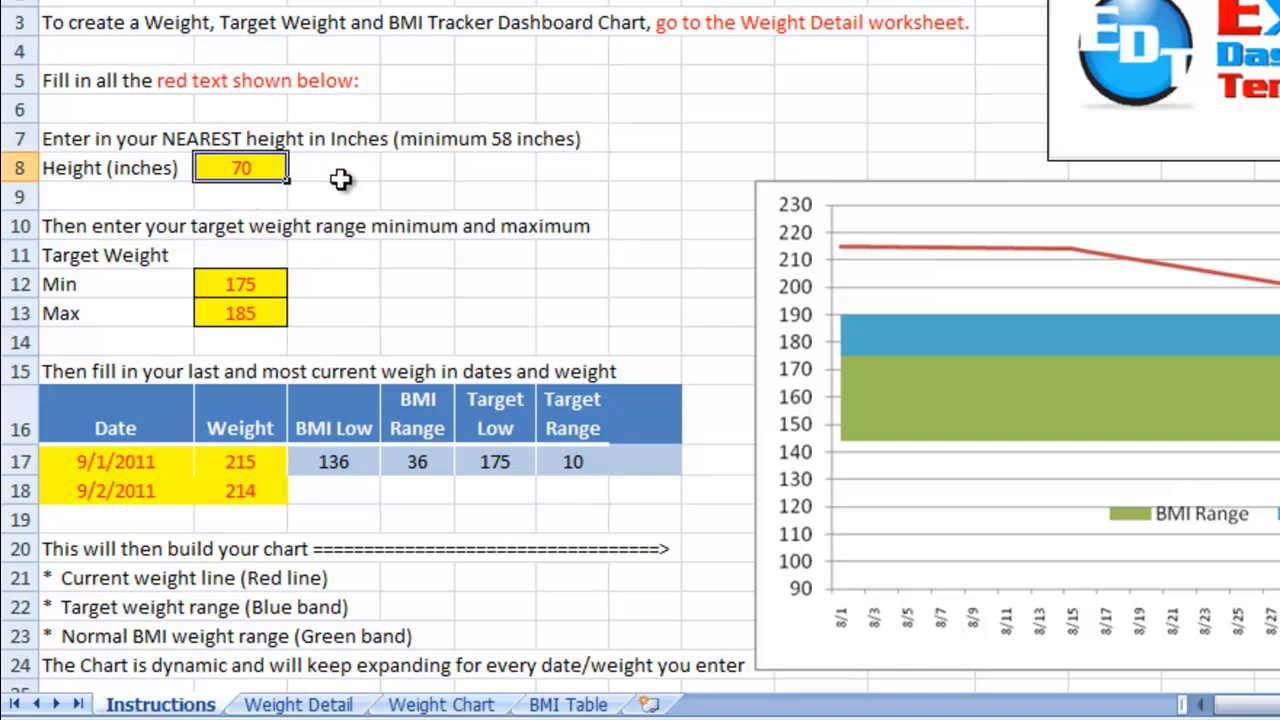
mouse_move(322, 267)
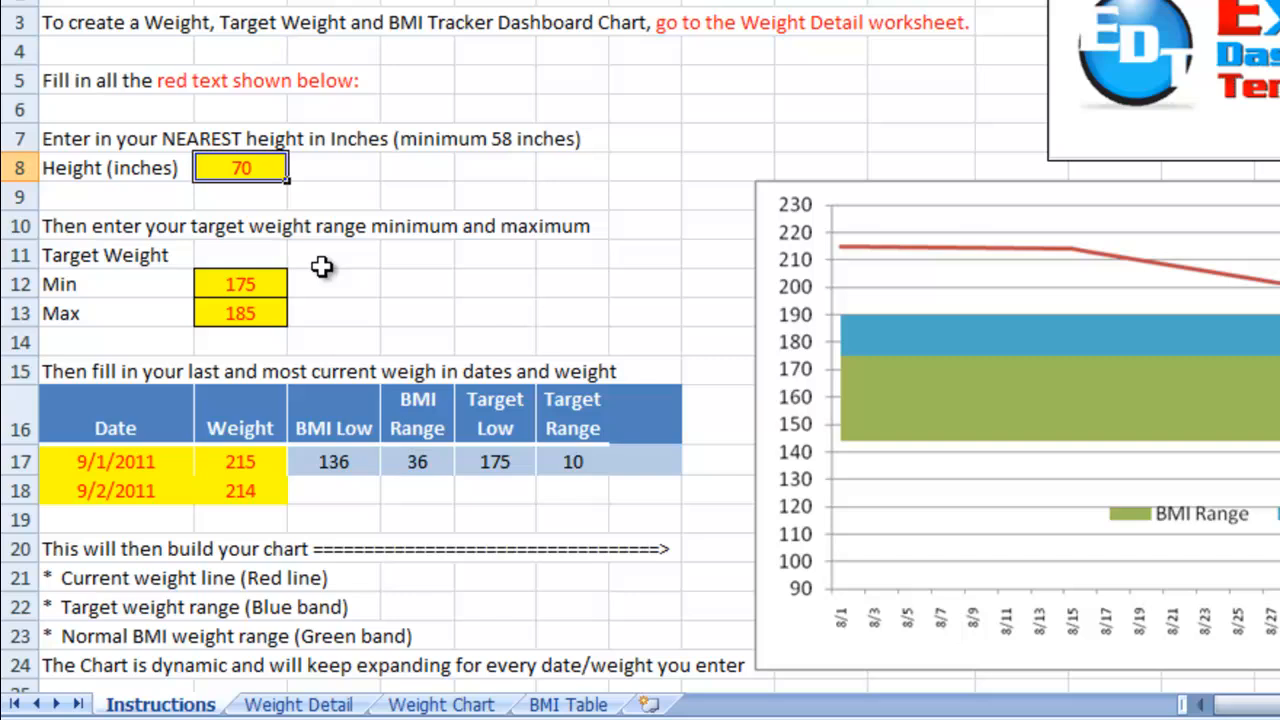
left_click(240, 284)
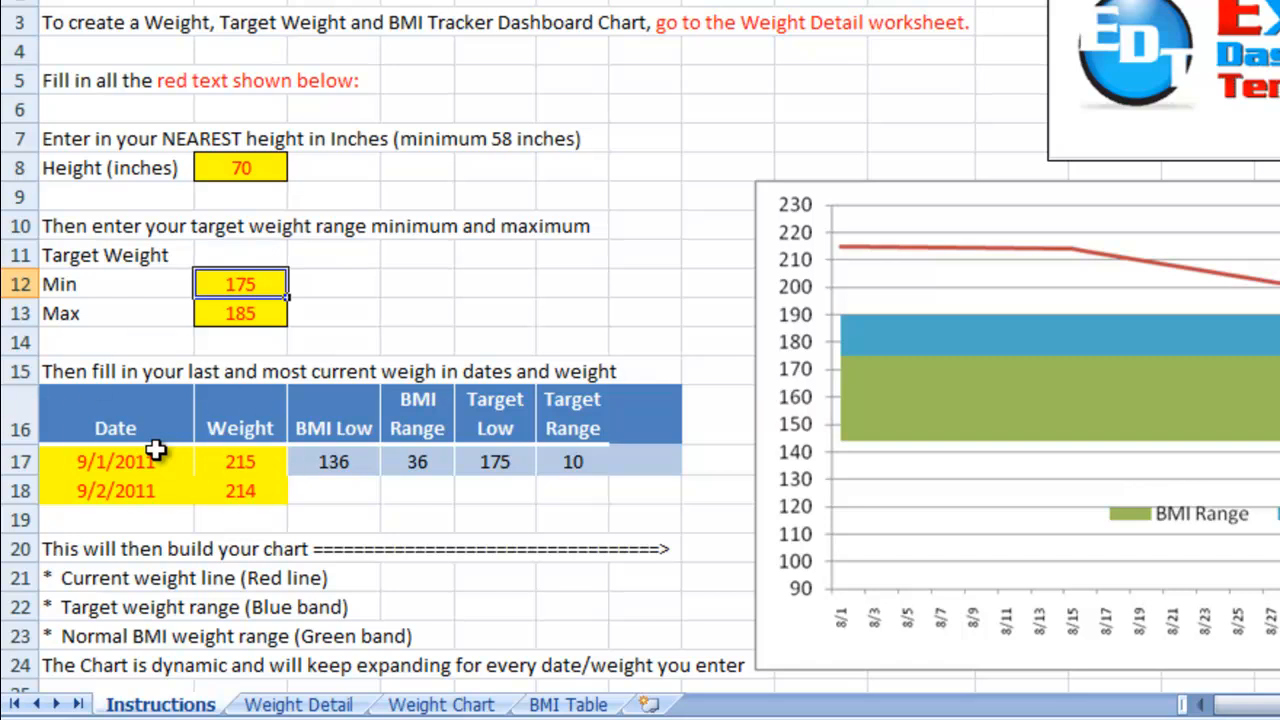
left_click(115, 461)
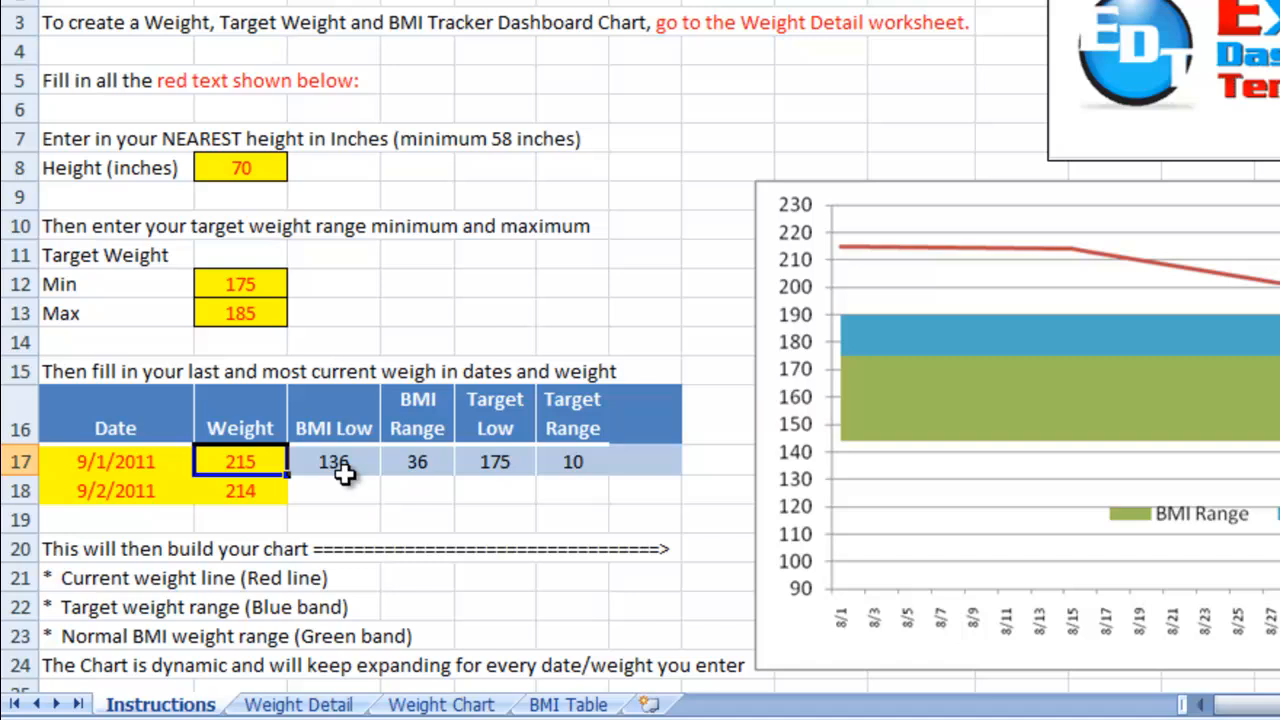
mouse_move(373, 484)
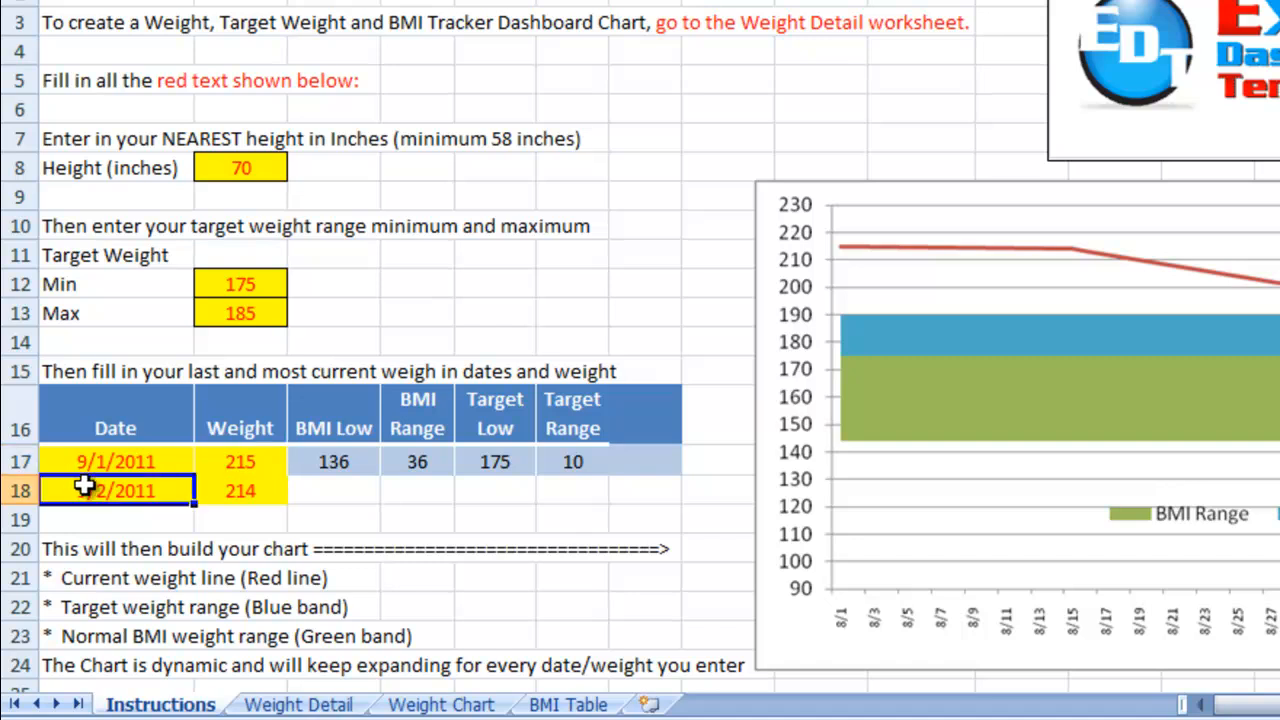
left_click(240, 490)
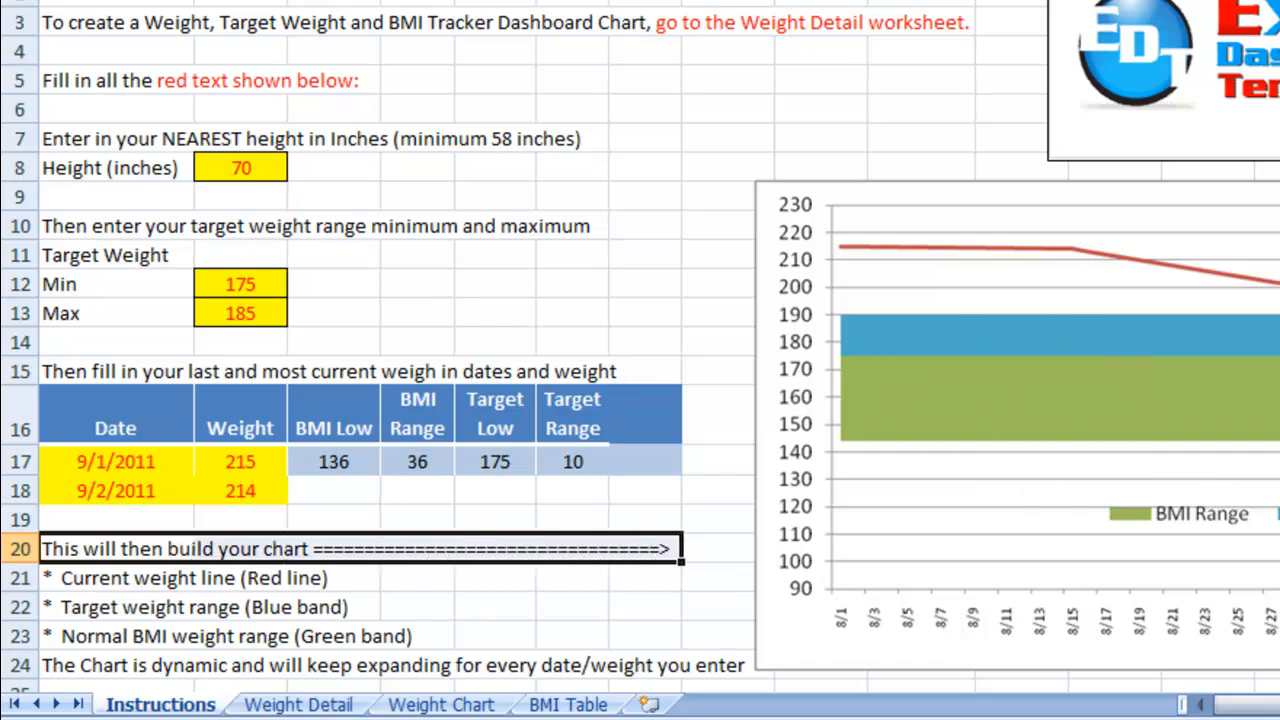
mouse_move(1105, 272)
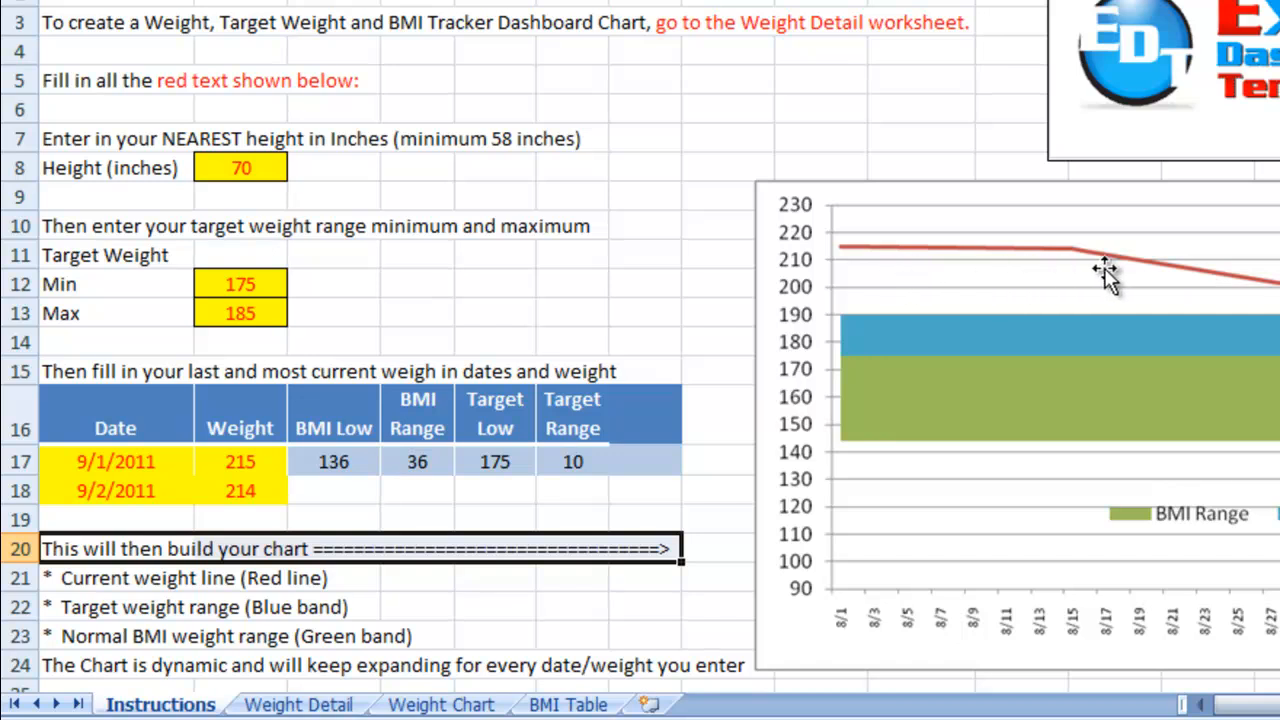
mouse_move(1025, 345)
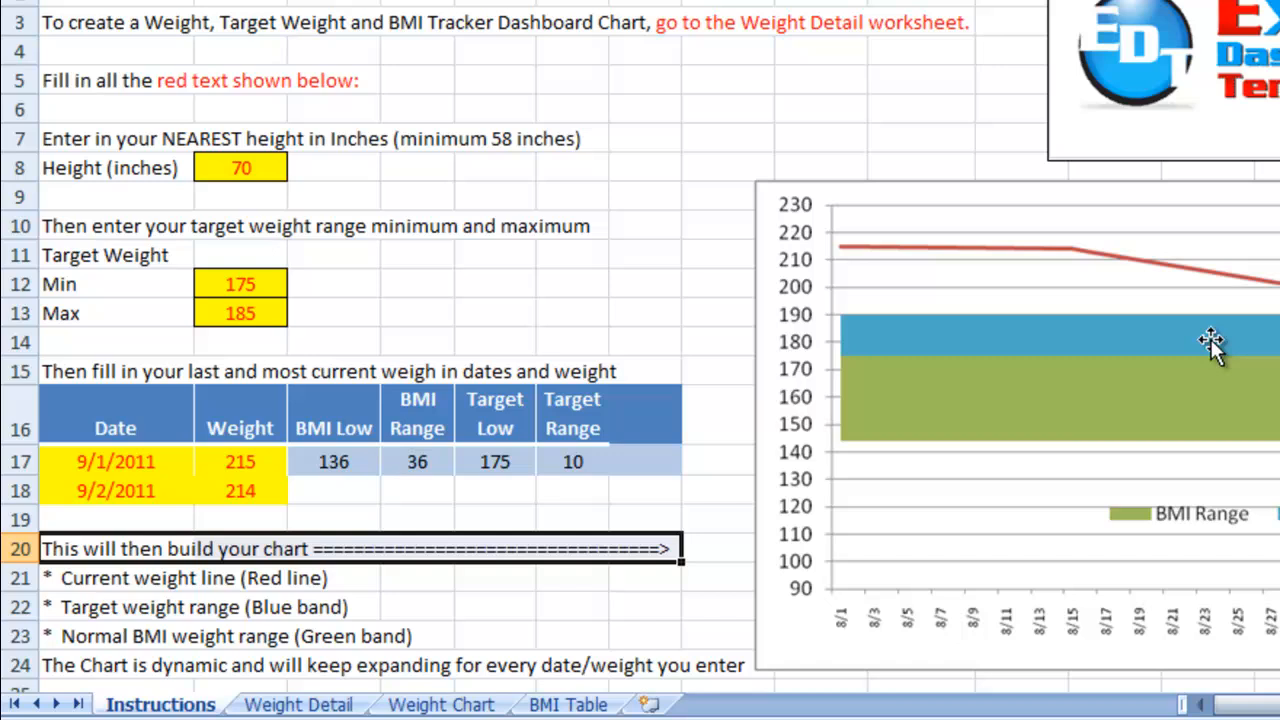
mouse_move(1260, 400)
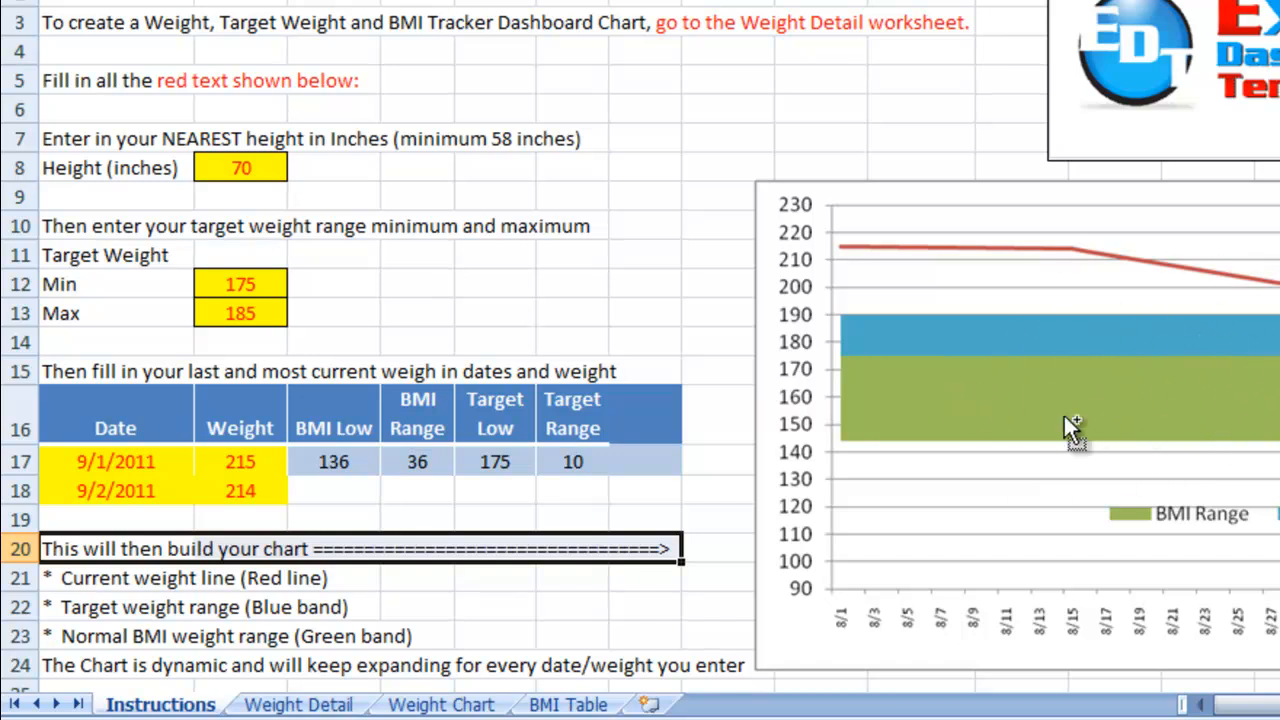
left_click(95, 607)
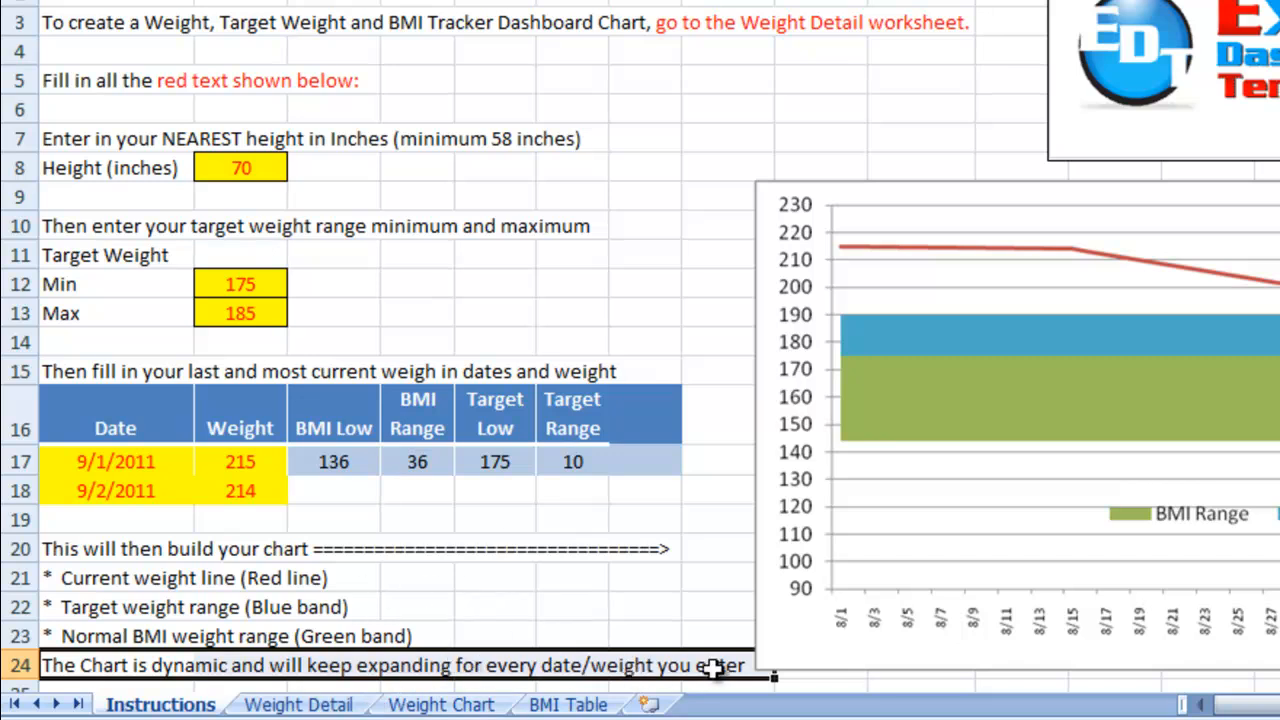
mouse_move(770, 668)
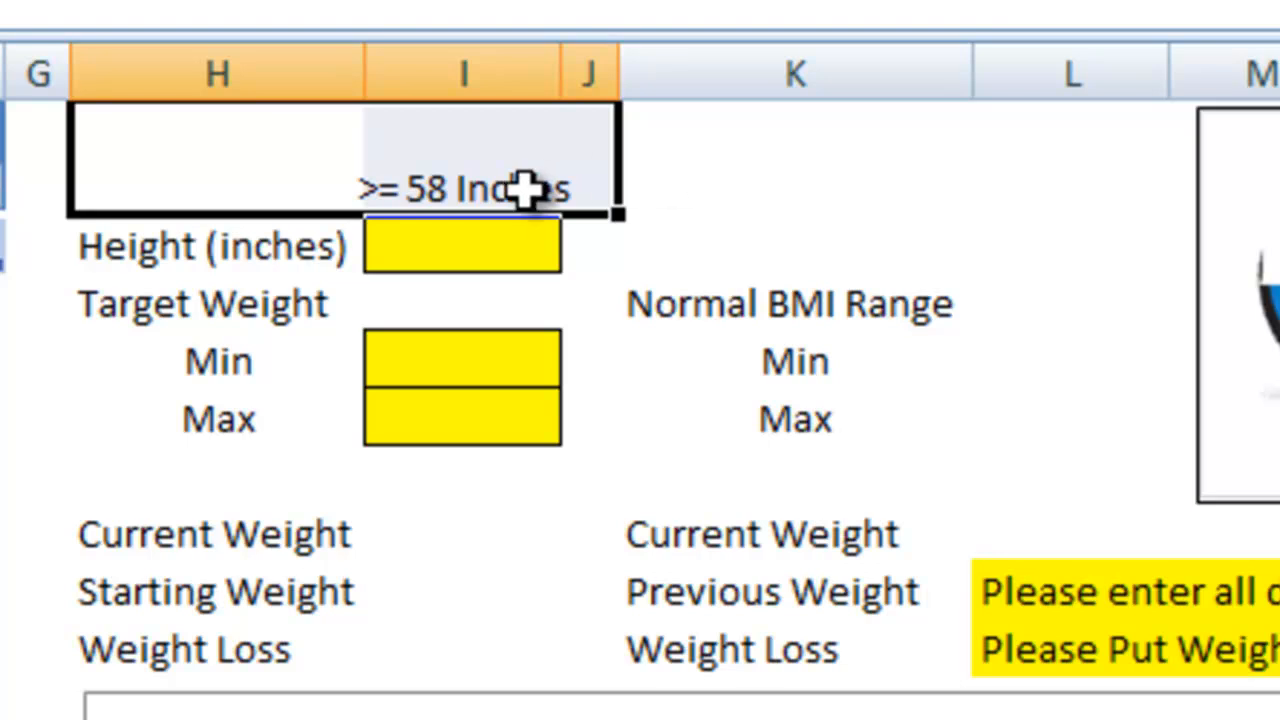
Enter a height of 73 inches, giving a 144–182 normal range, then view BMI Table.
left_click(461, 246)
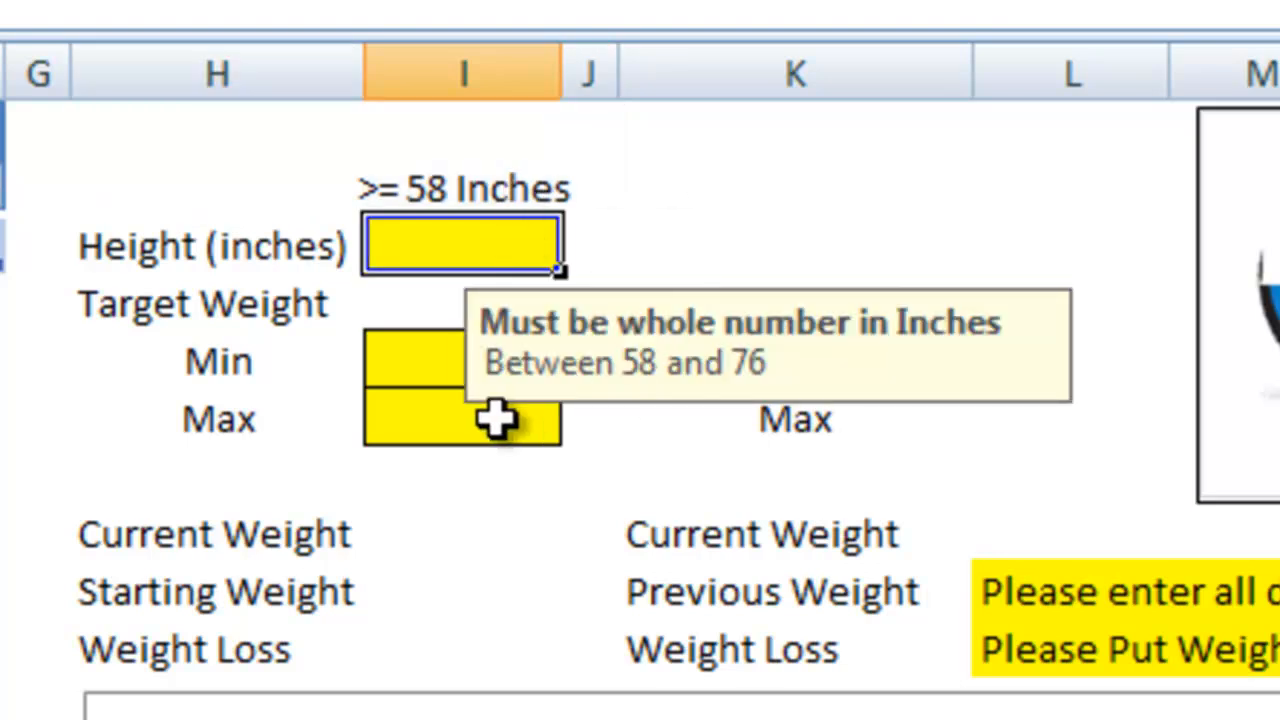
mouse_move(418, 293)
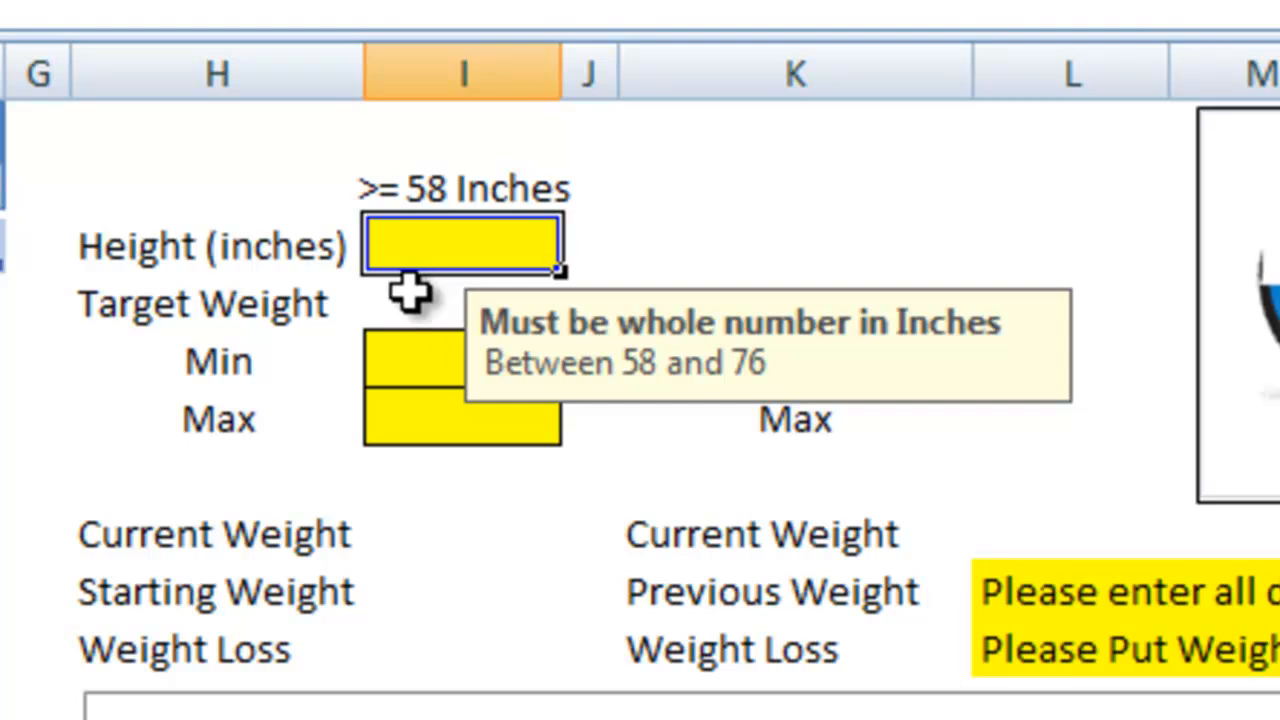
type("73")
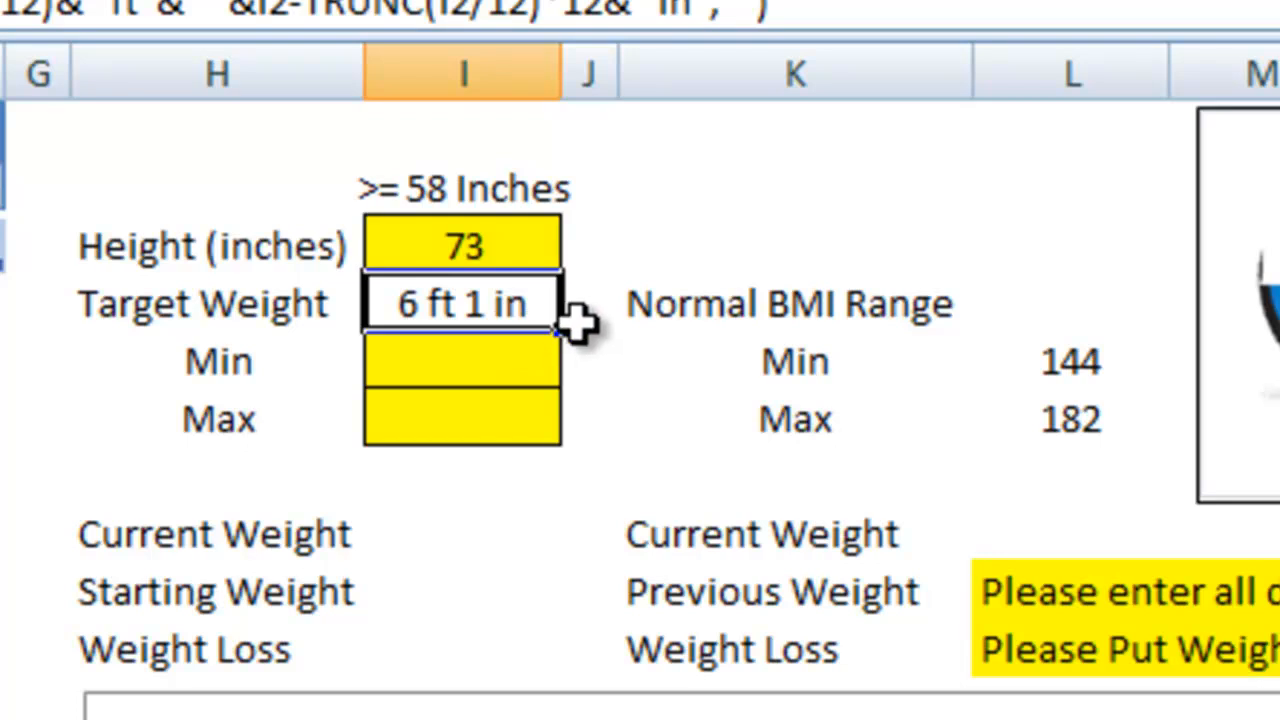
mouse_move(1125, 400)
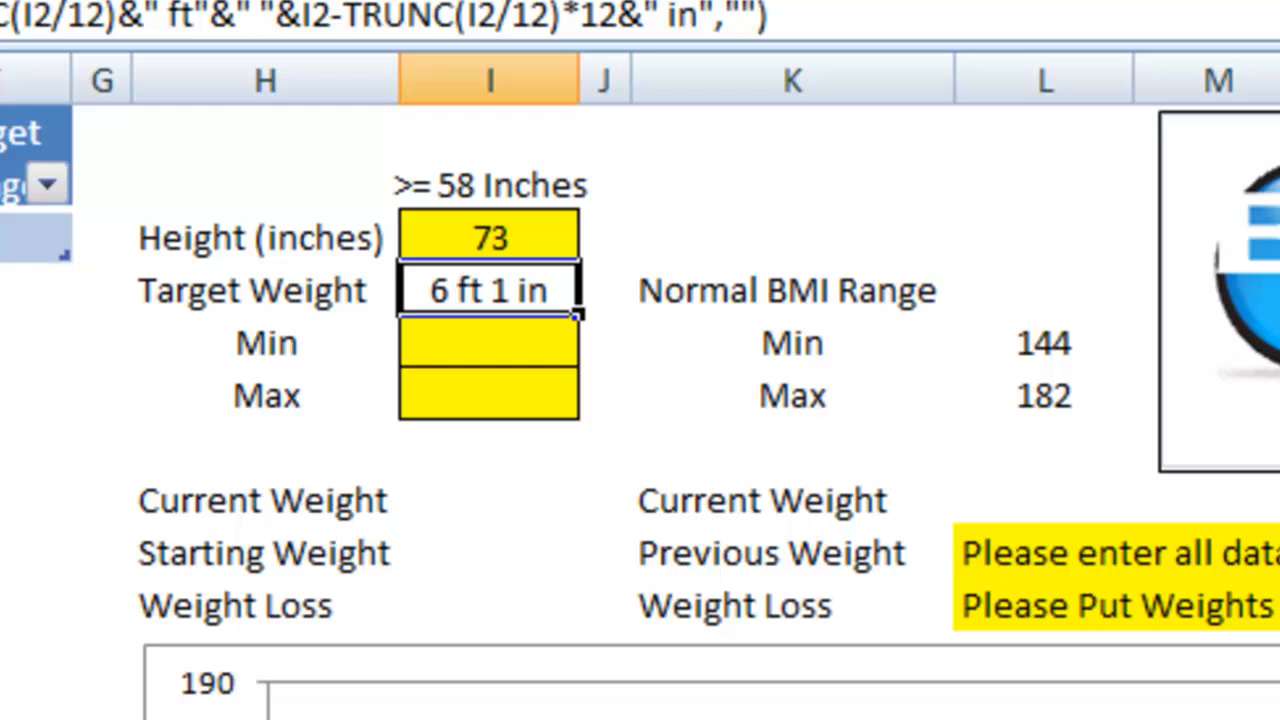
left_click(430, 705)
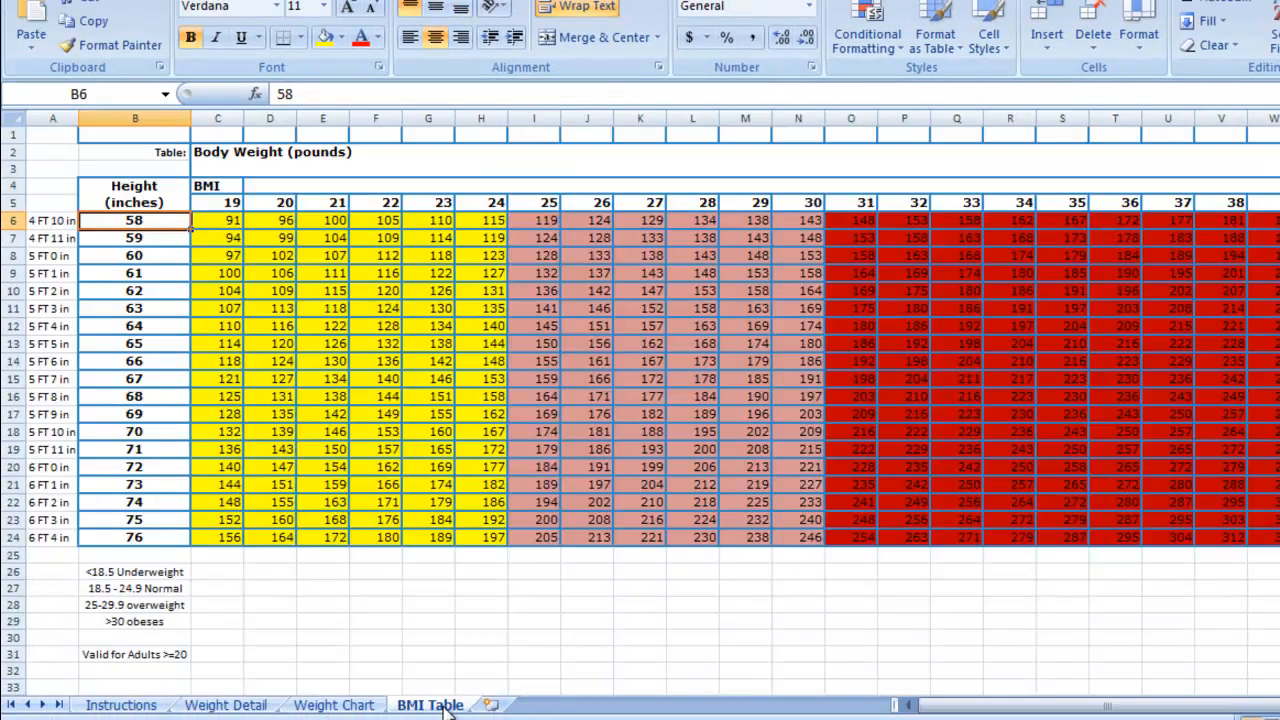
Review BMI columns 19–24 and the adult-validity and 18.5–24.9 Normal notes, then return to Weight Detail.
left_click_drag(217, 220, 390, 255)
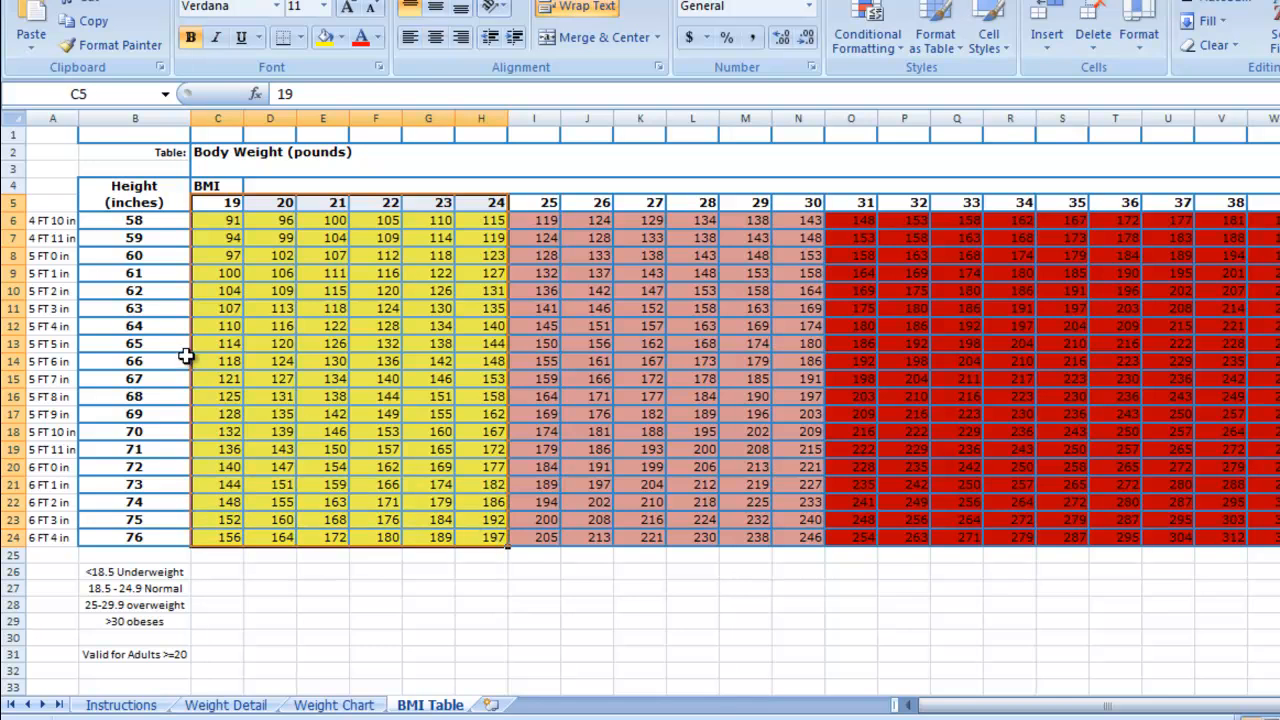
mouse_move(203, 488)
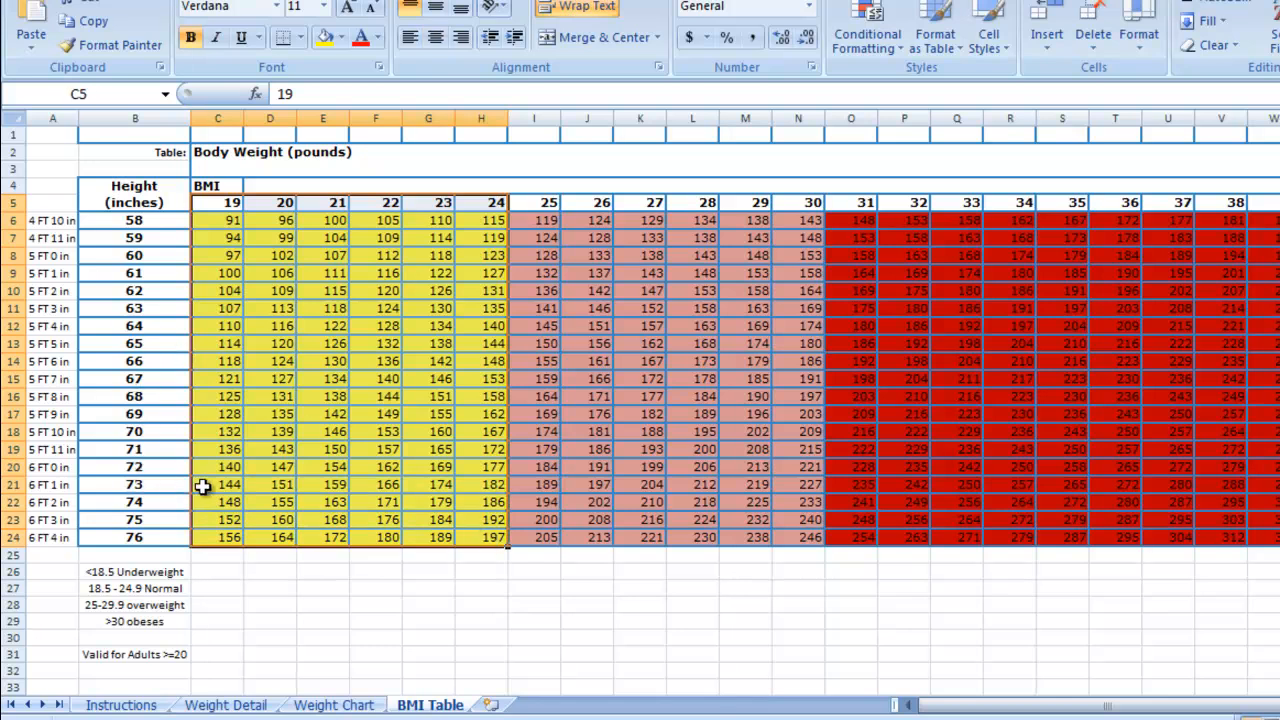
left_click(481, 484)
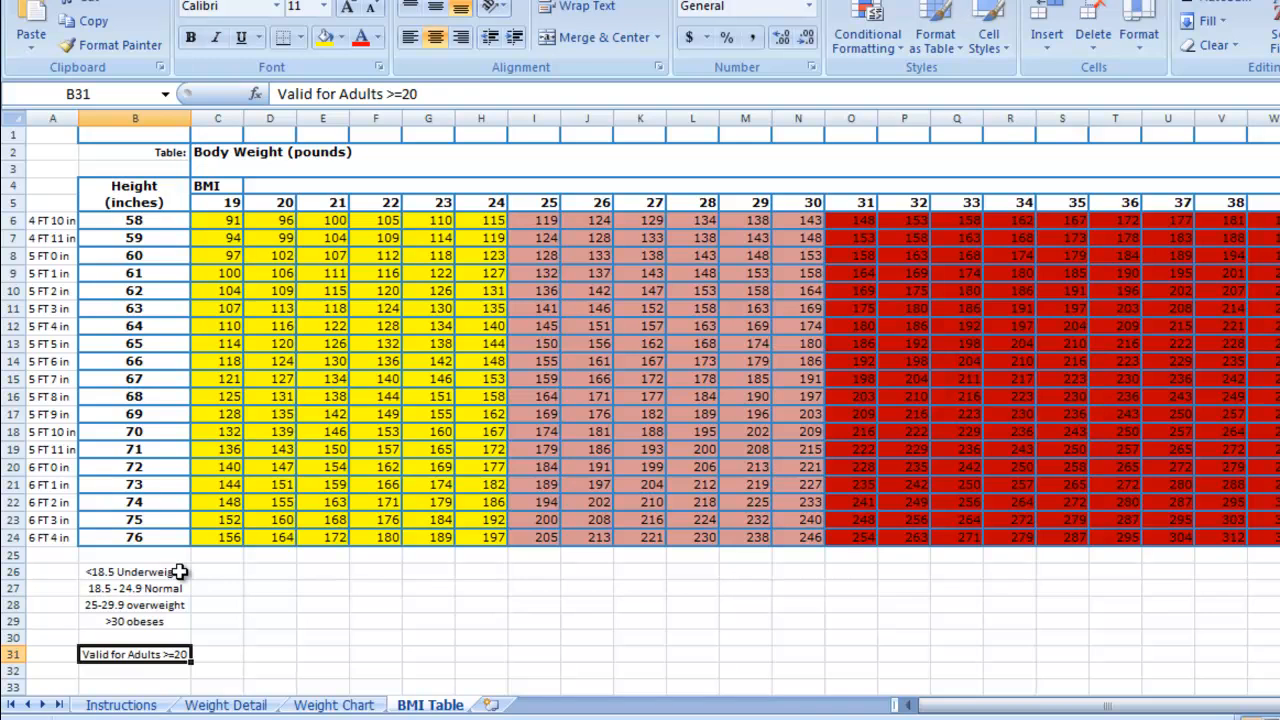
left_click(135, 588)
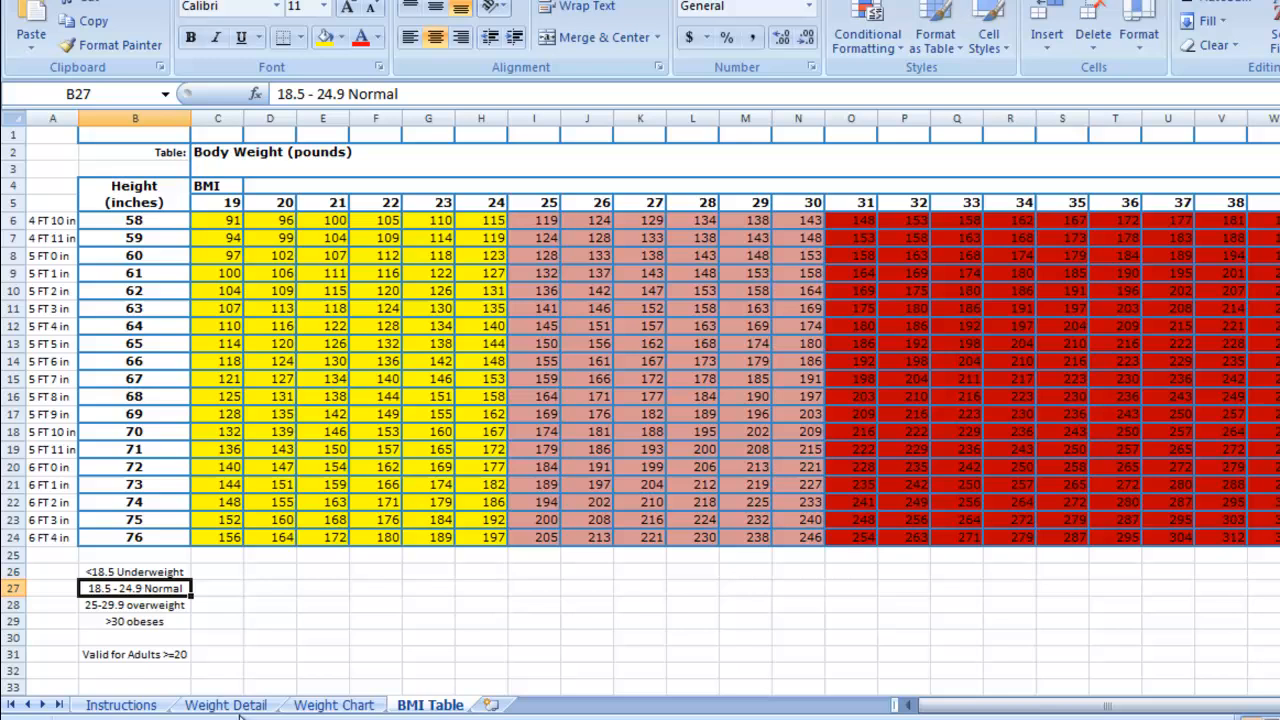
left_click(225, 705)
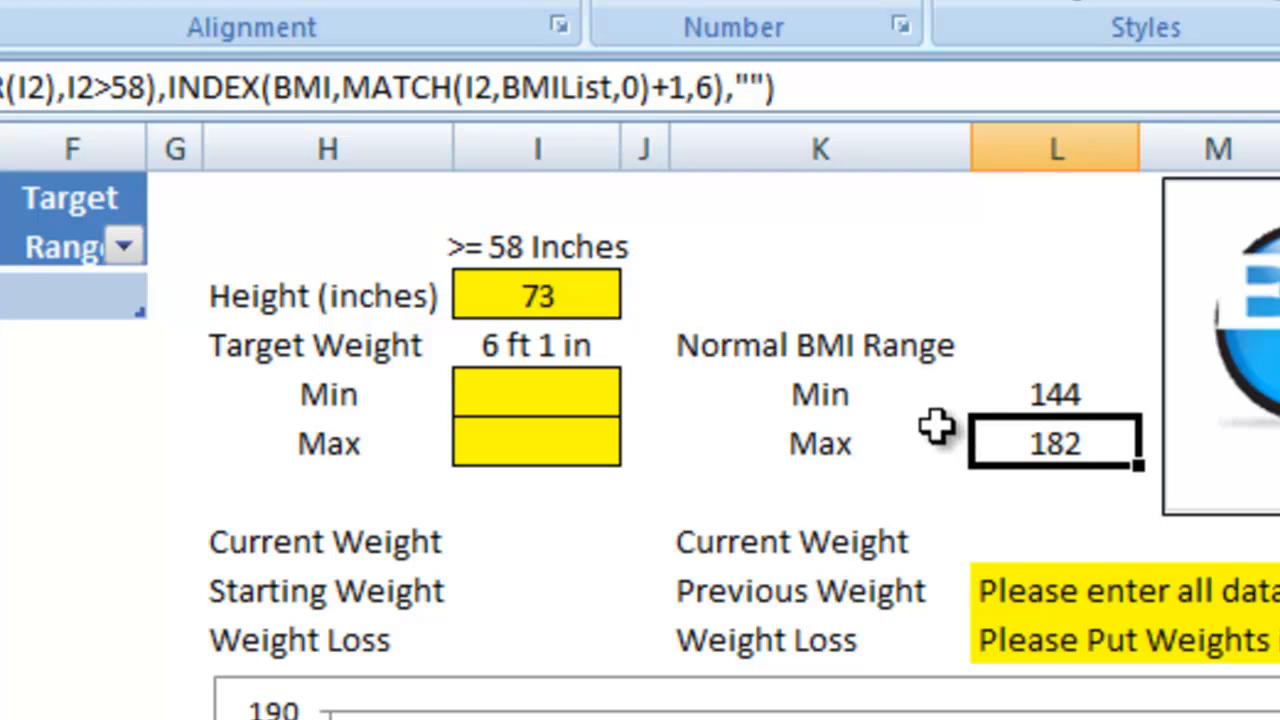
Enter a target weight minimum of 175 and a maximum of 185 on Weight Detail.
left_click(818, 344)
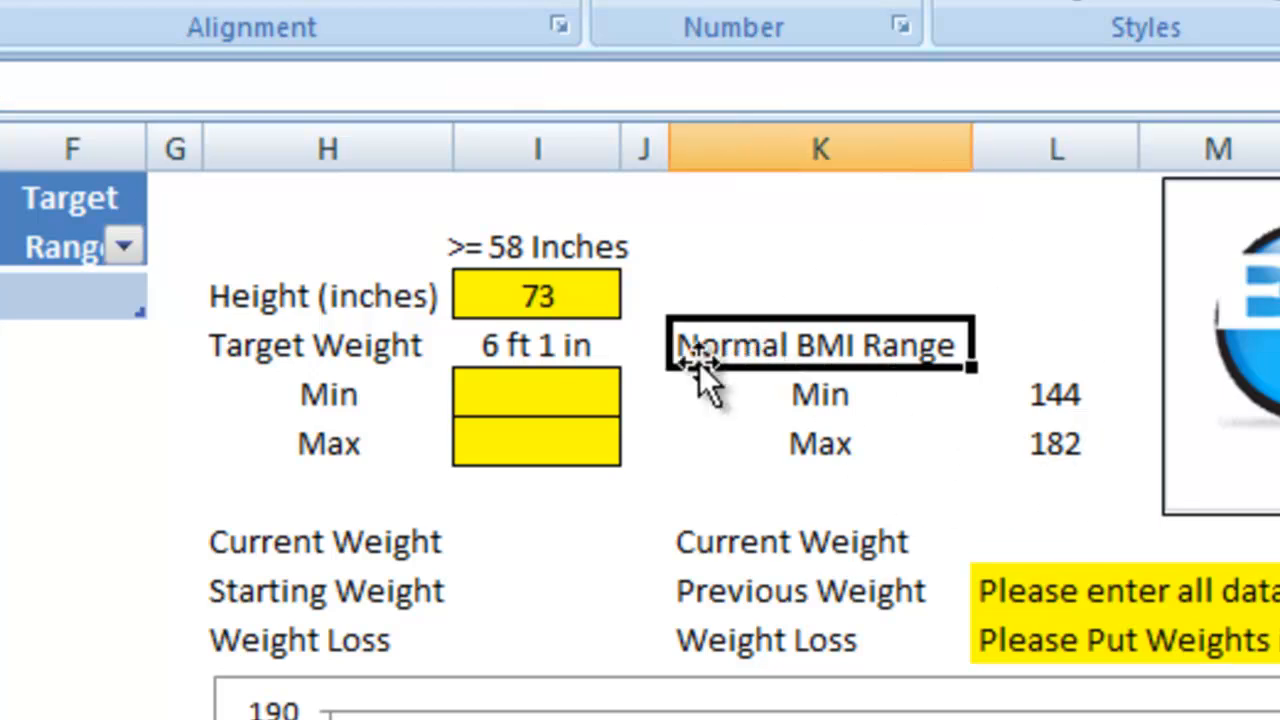
left_click(536, 393)
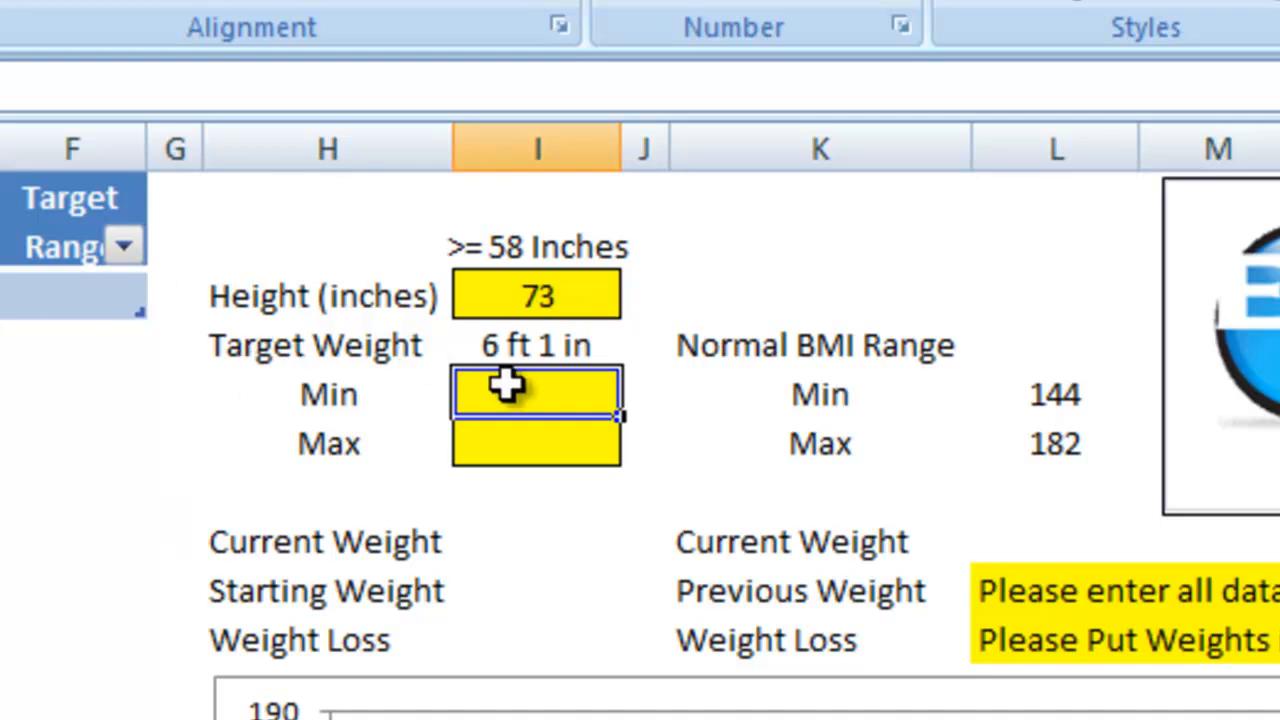
type("175")
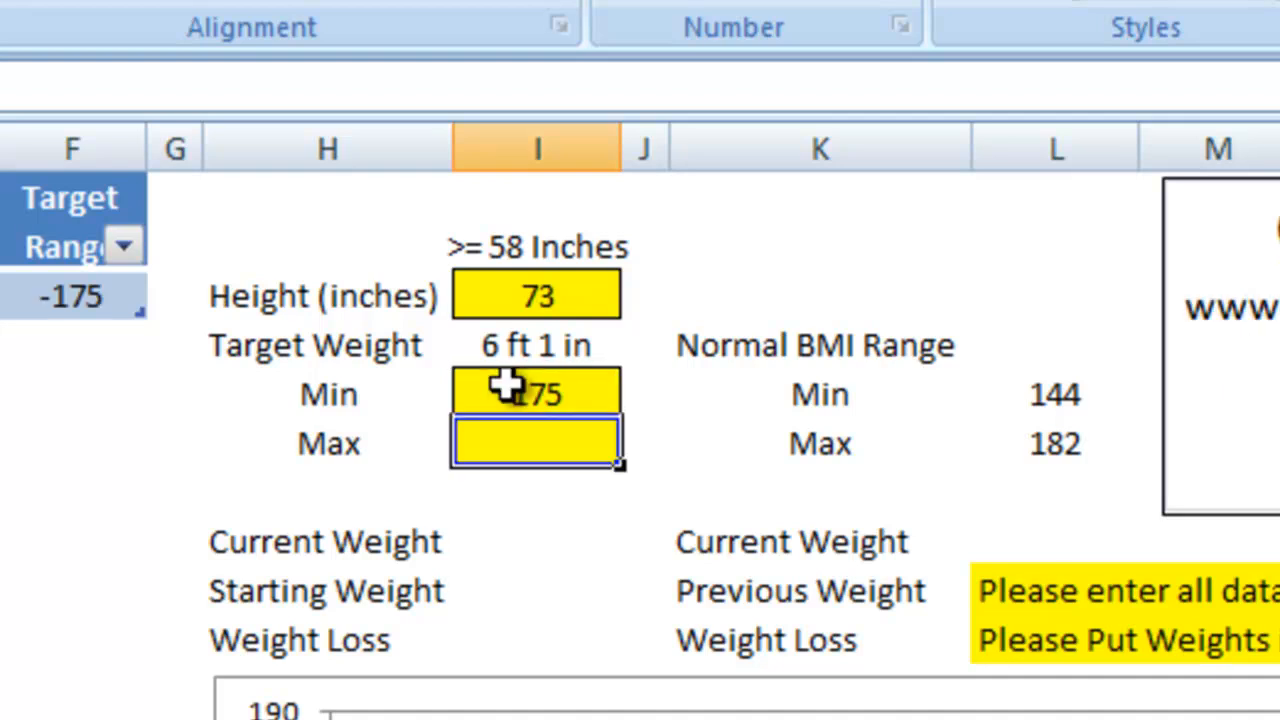
type("185")
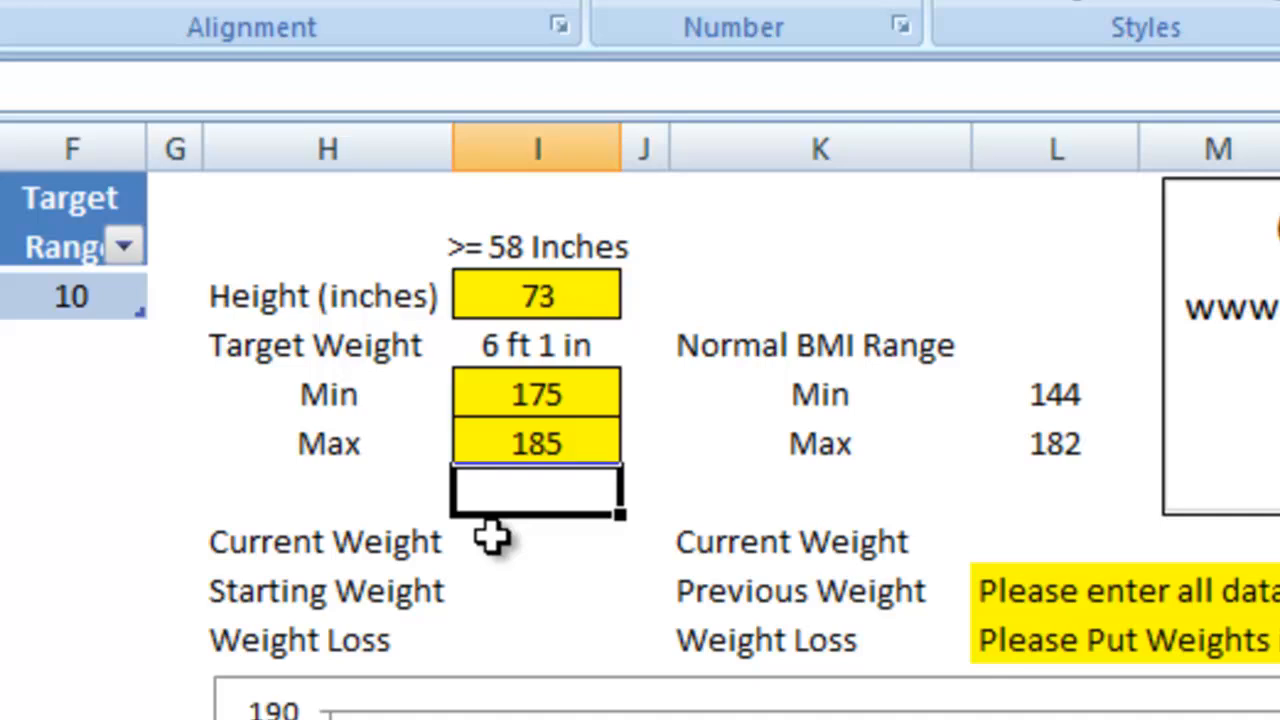
mouse_move(487, 557)
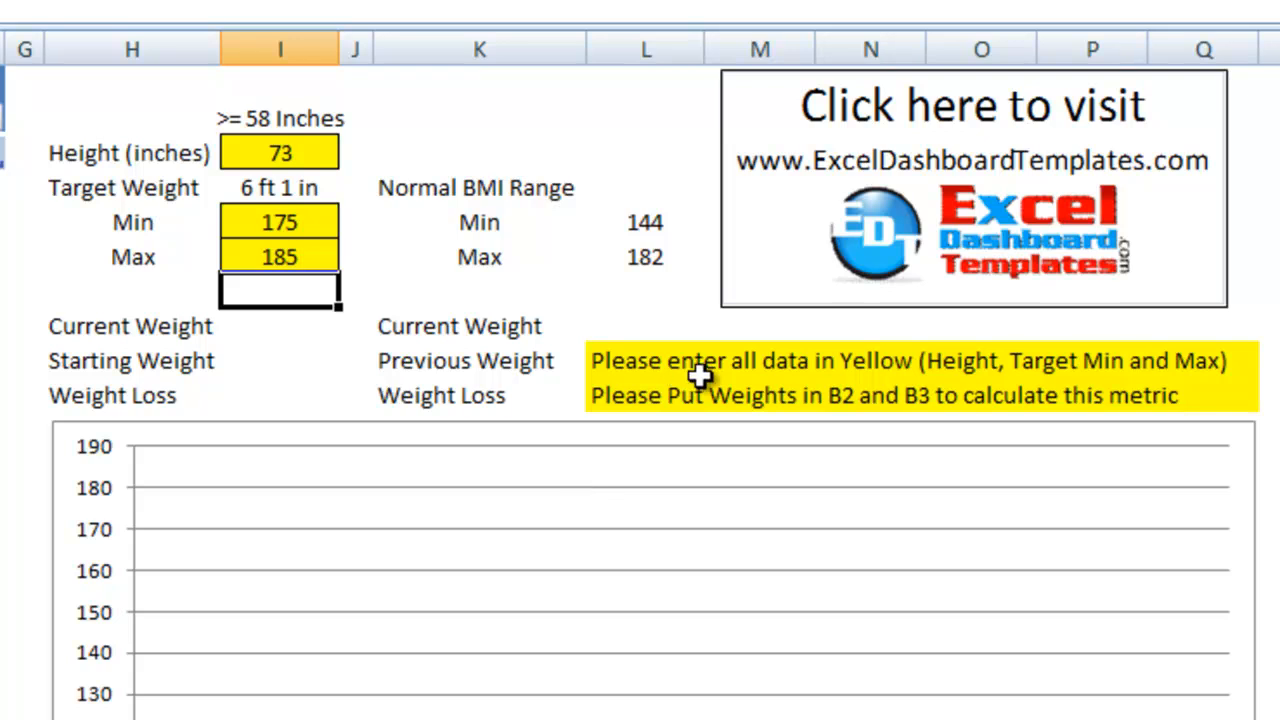
mouse_move(1018, 361)
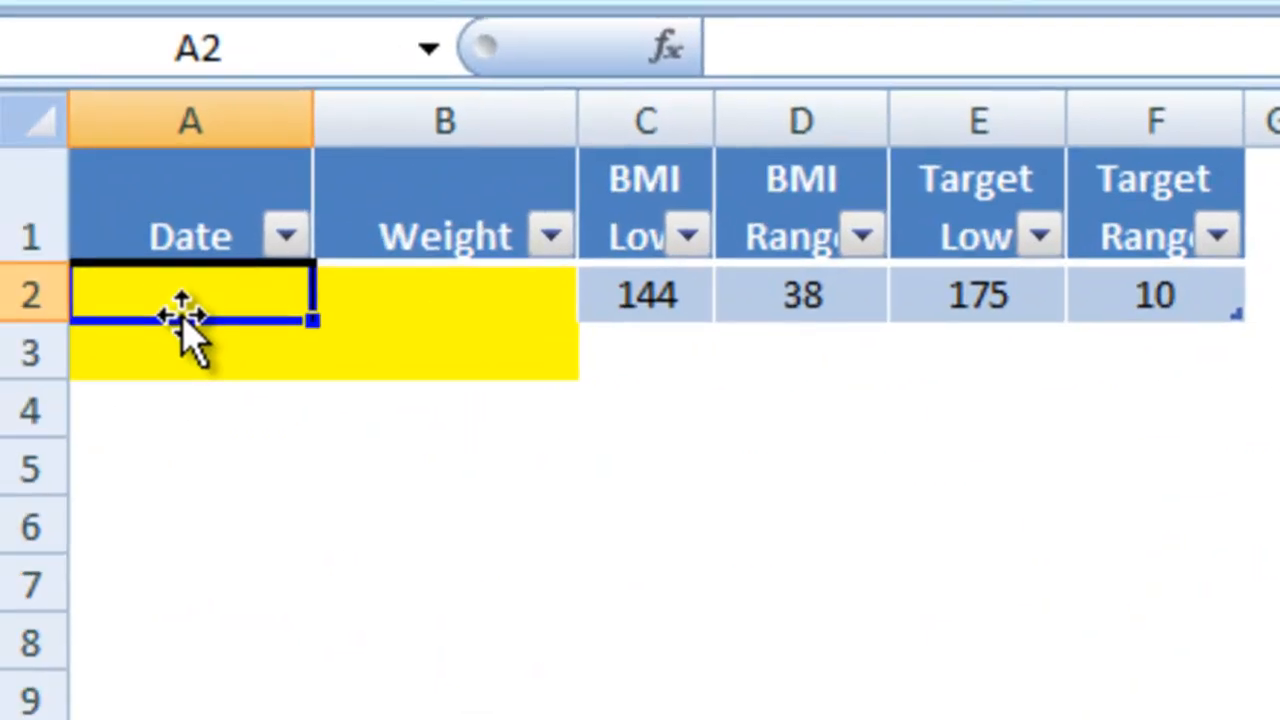
Log 216 on 8/31/2011 and 214 on 9/1/2011, then add the date 9/2/2011.
type("8/31/11")
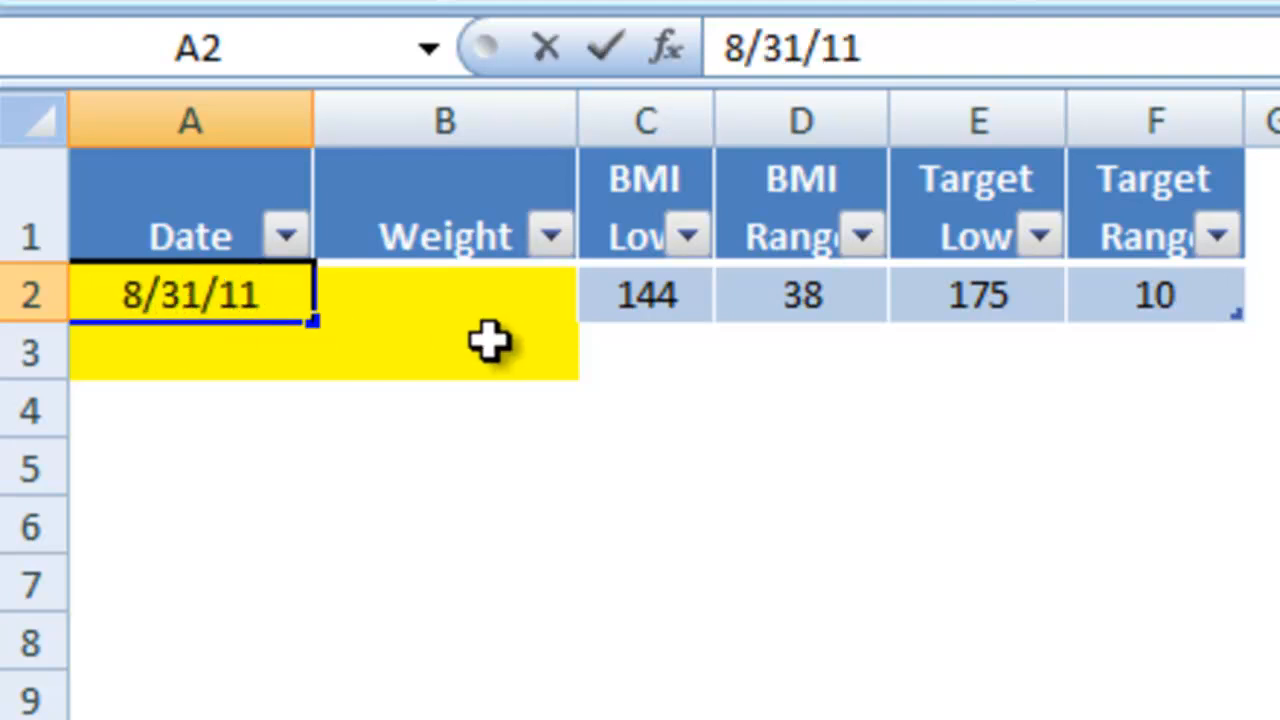
type("216")
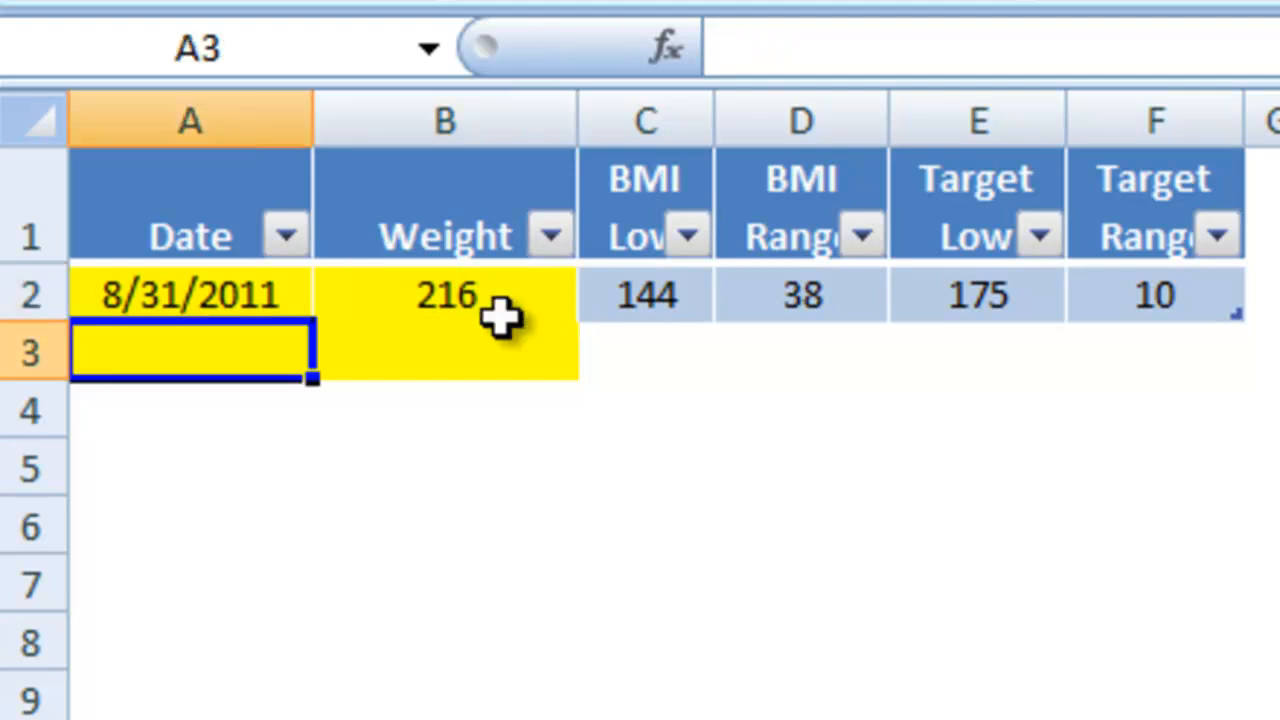
mouse_move(255, 353)
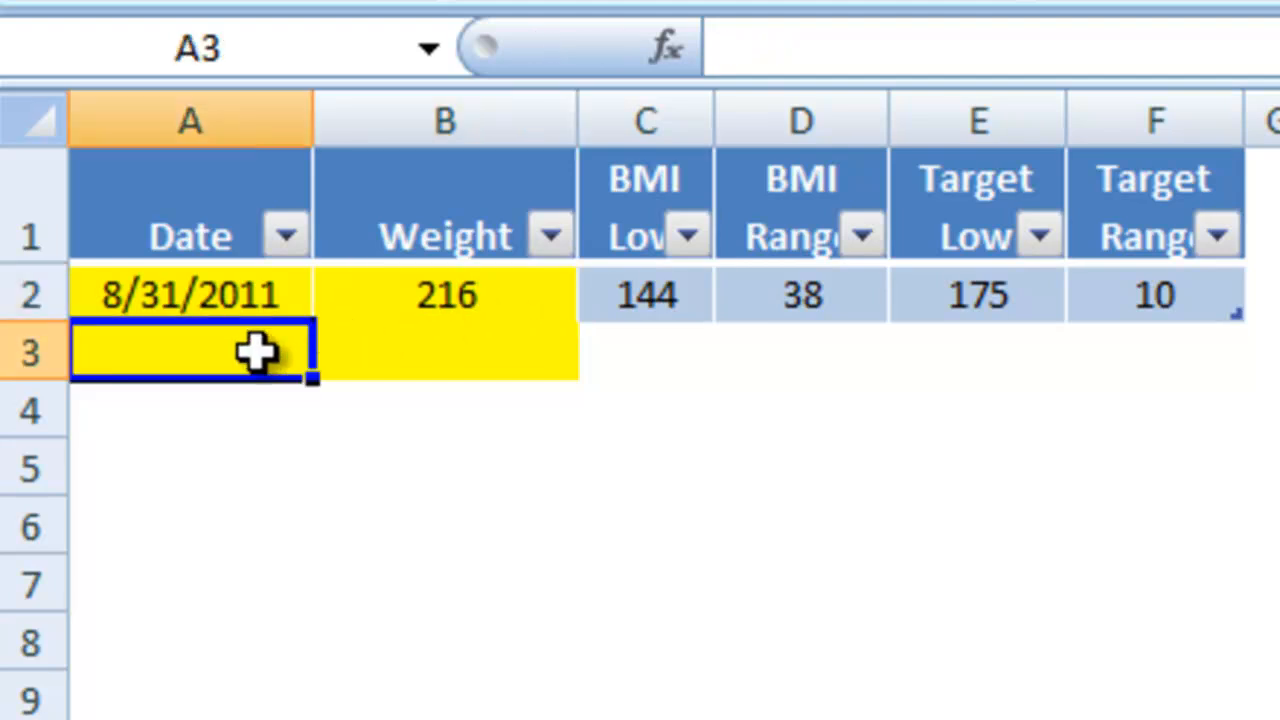
type("9/1/2011")
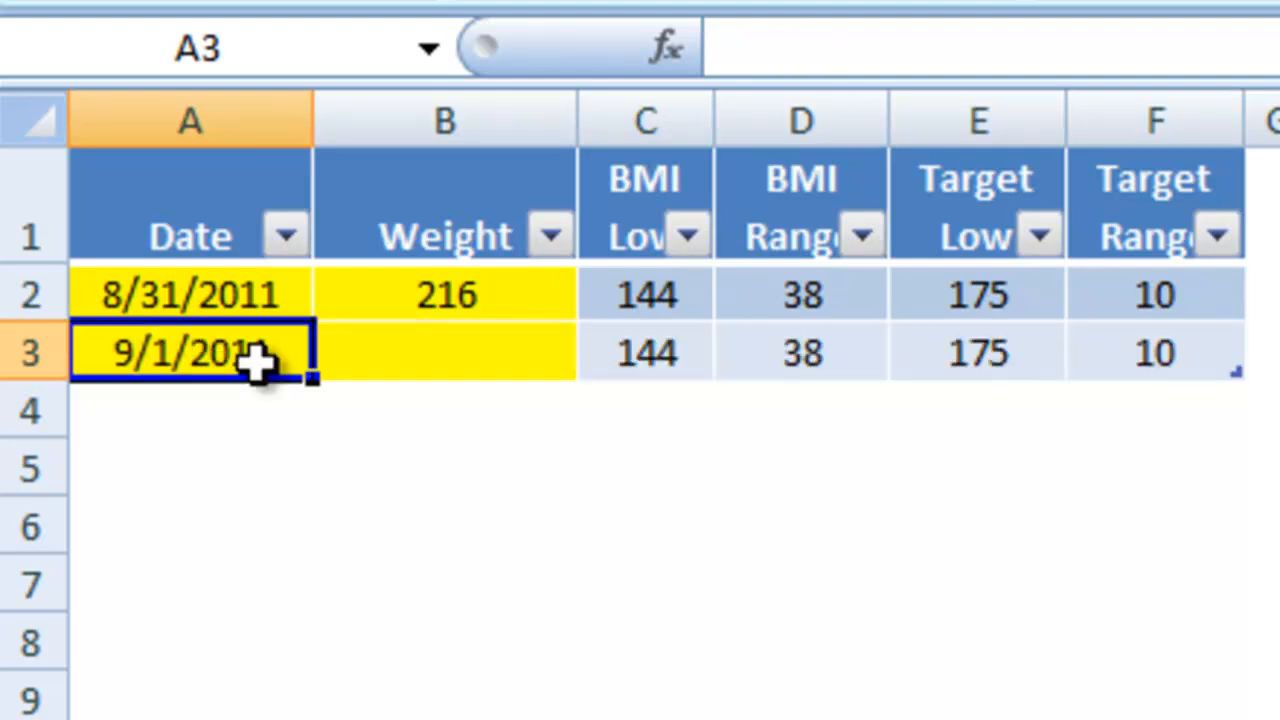
type("214")
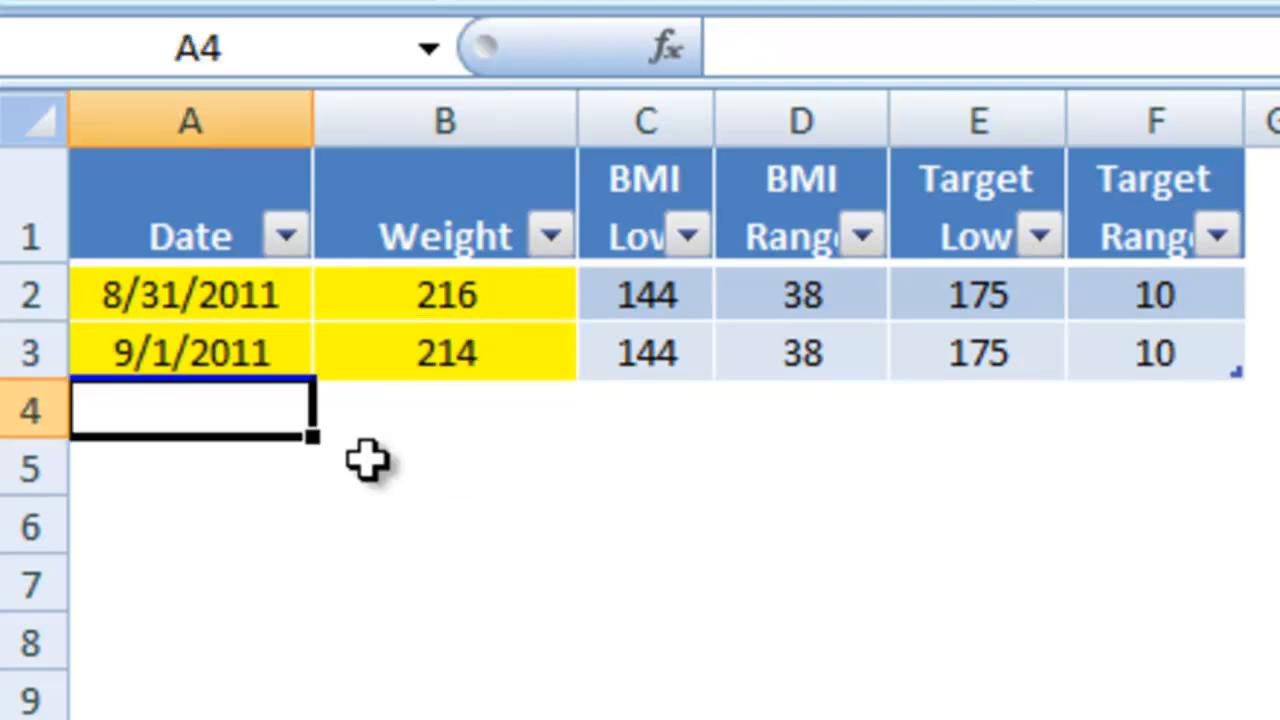
mouse_move(240, 425)
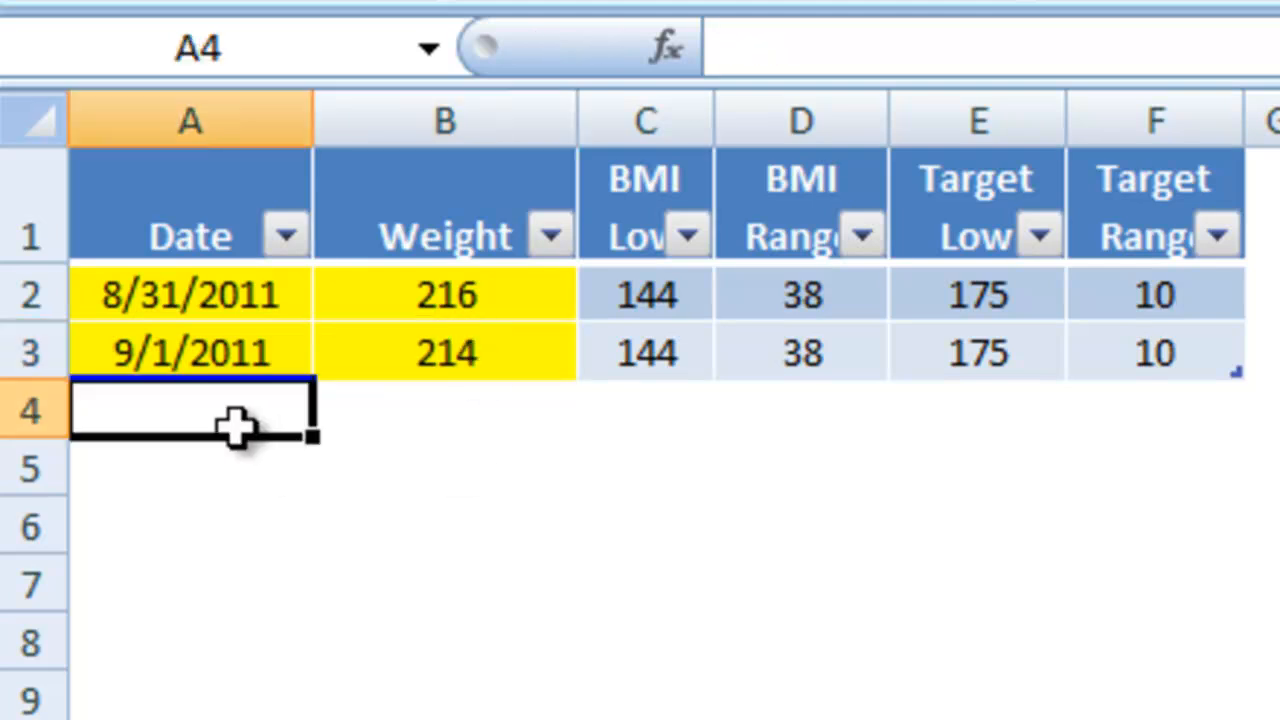
type("9/2/11")
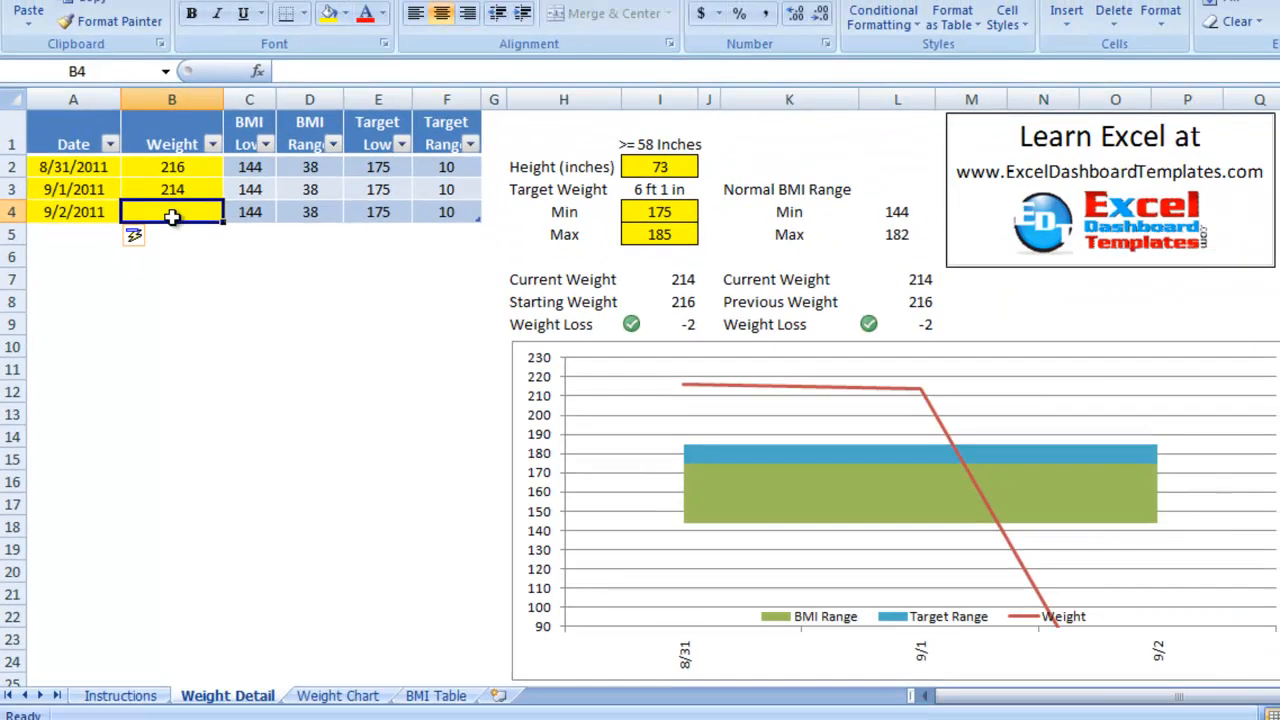
Log weights 213 on 9/2, 209 on 9/15, 205 on 10/1, and 195, totaling a 21-pound loss.
type("213")
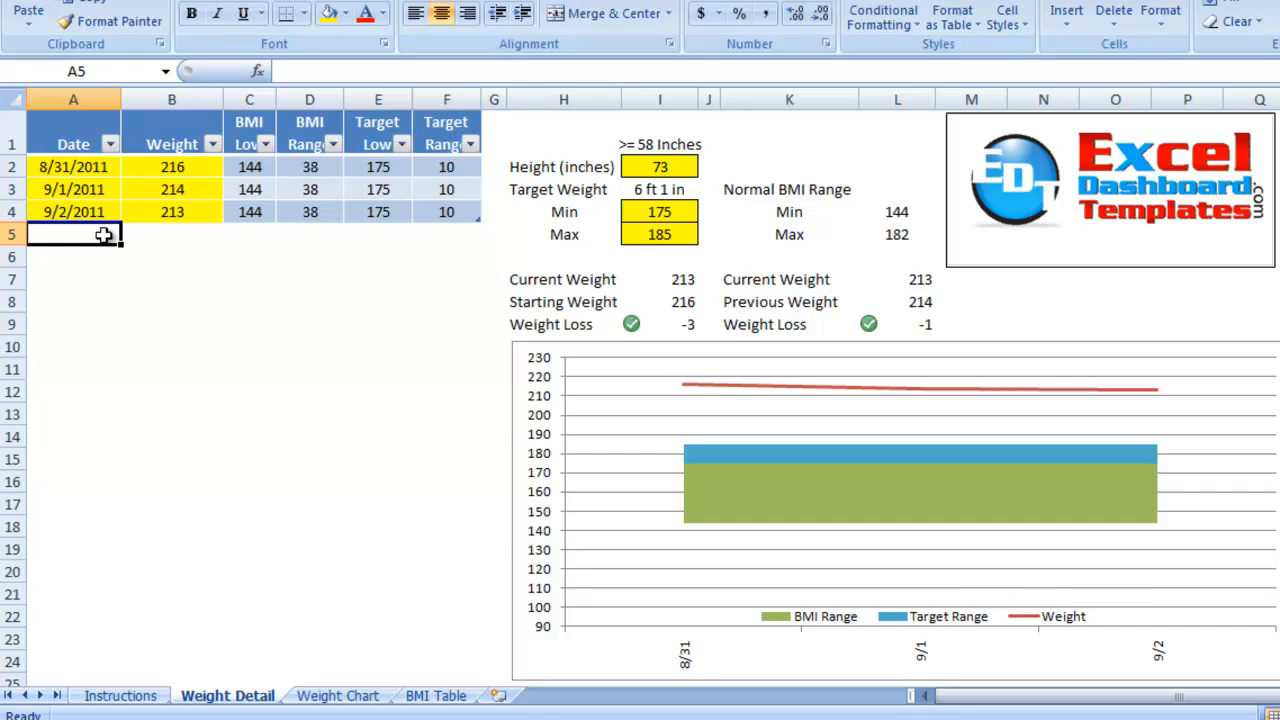
type("9/30/")
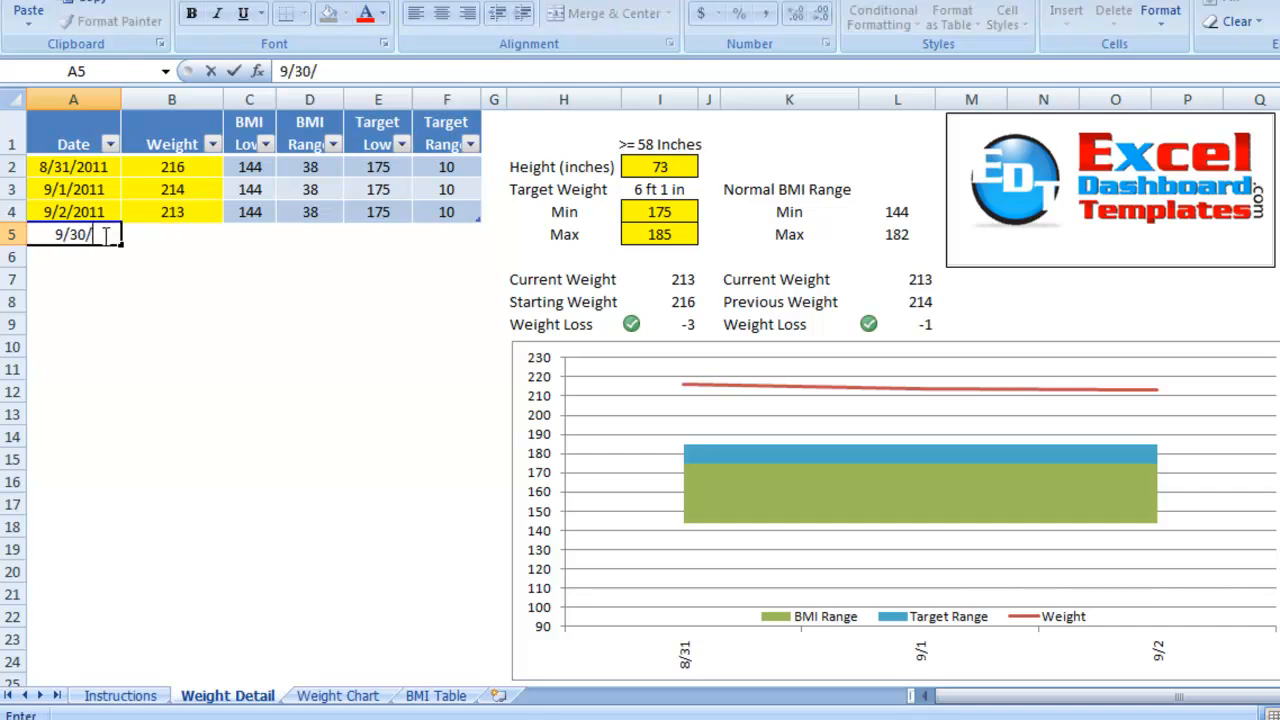
key("Enter")
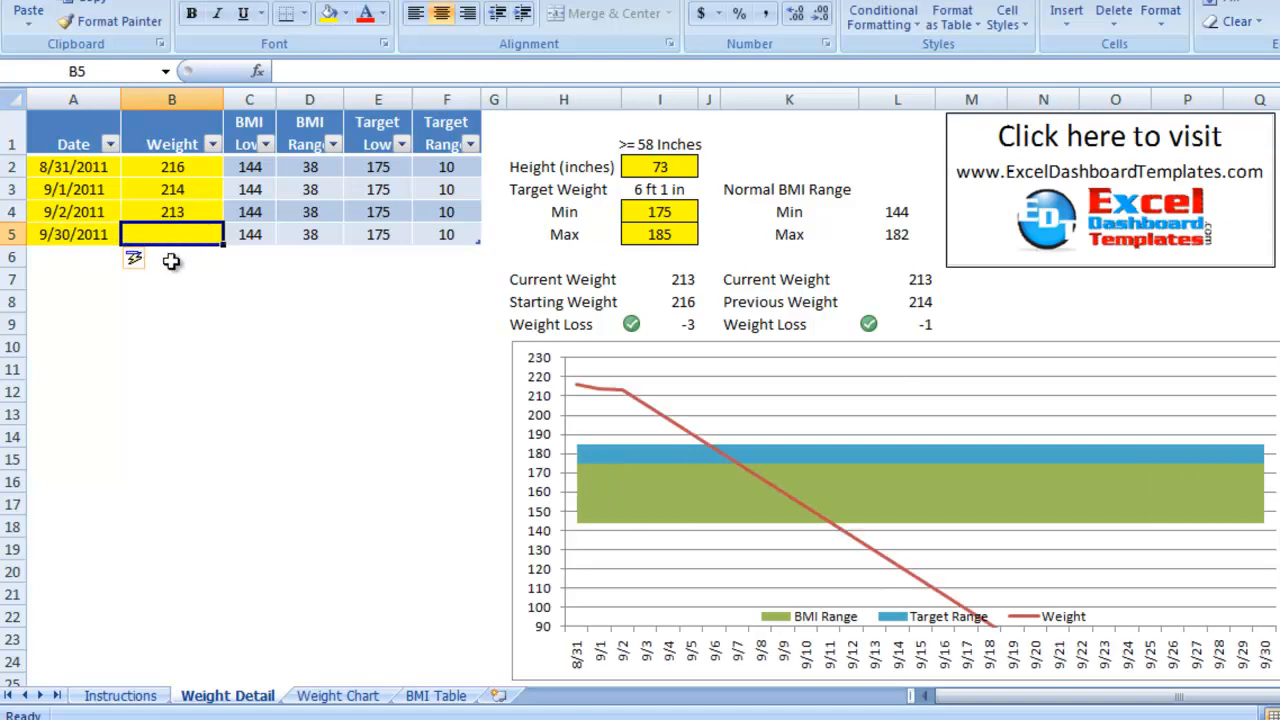
type("9/")
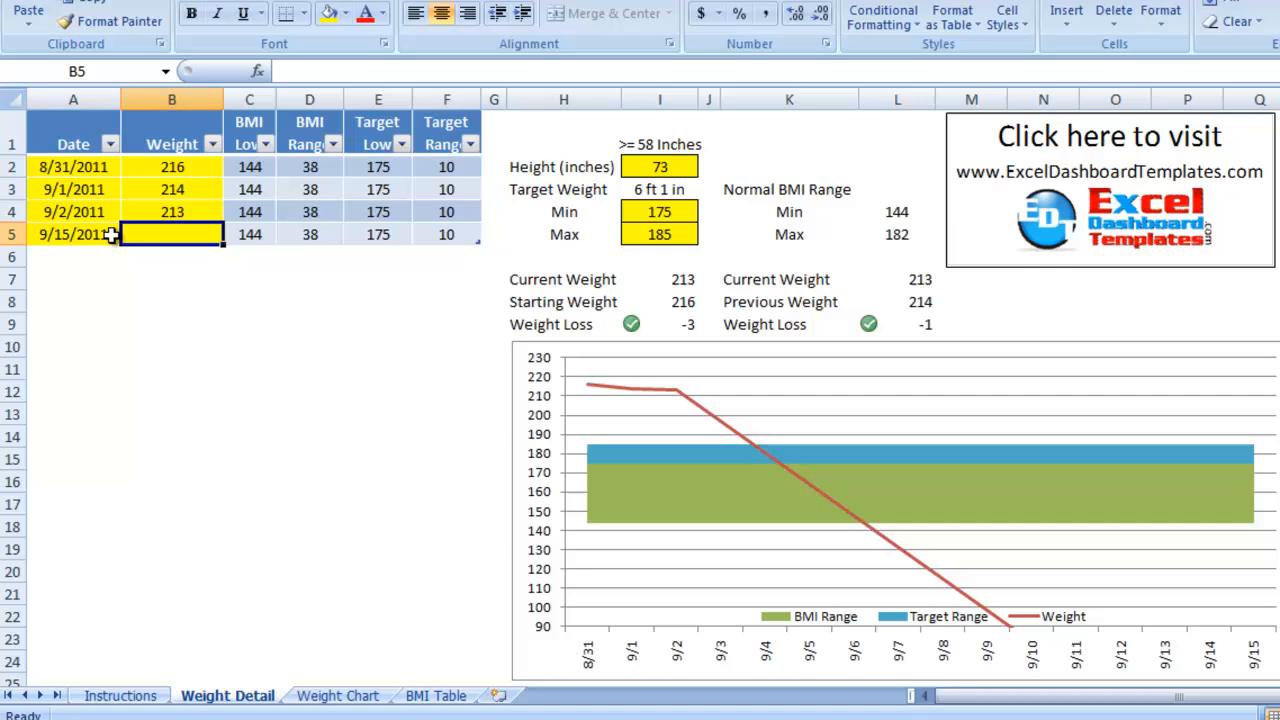
type("209")
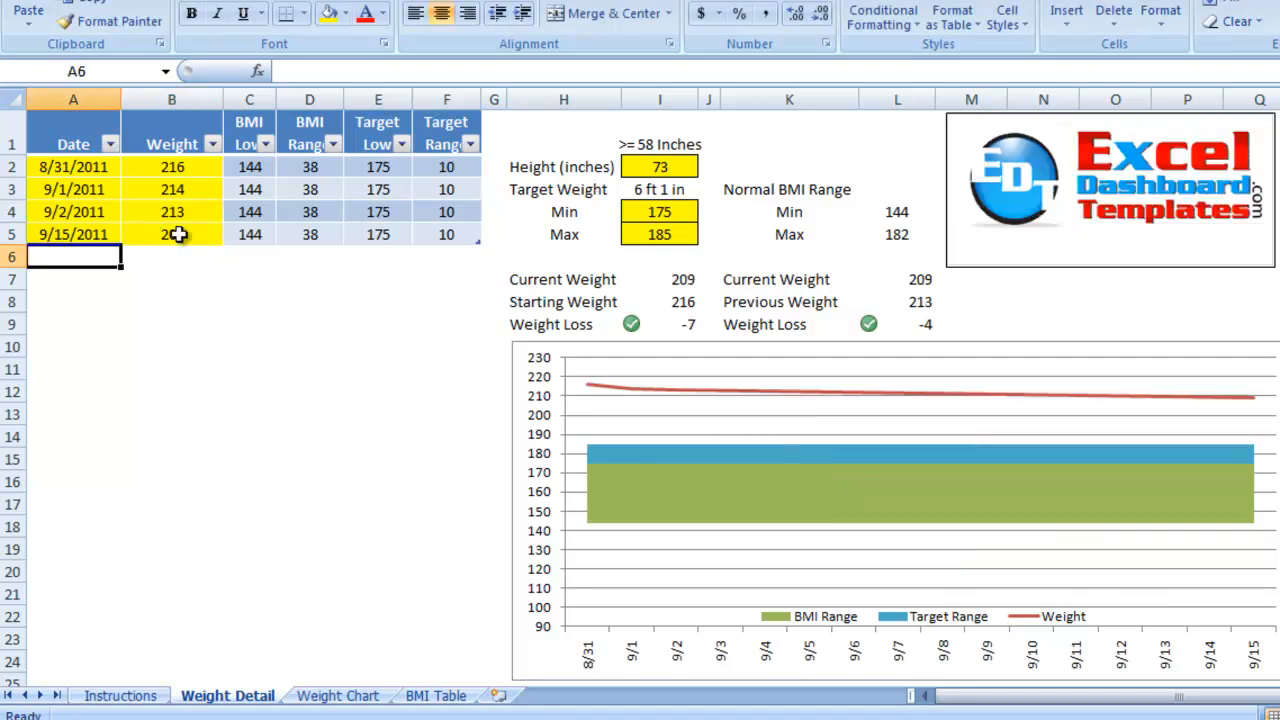
type("209")
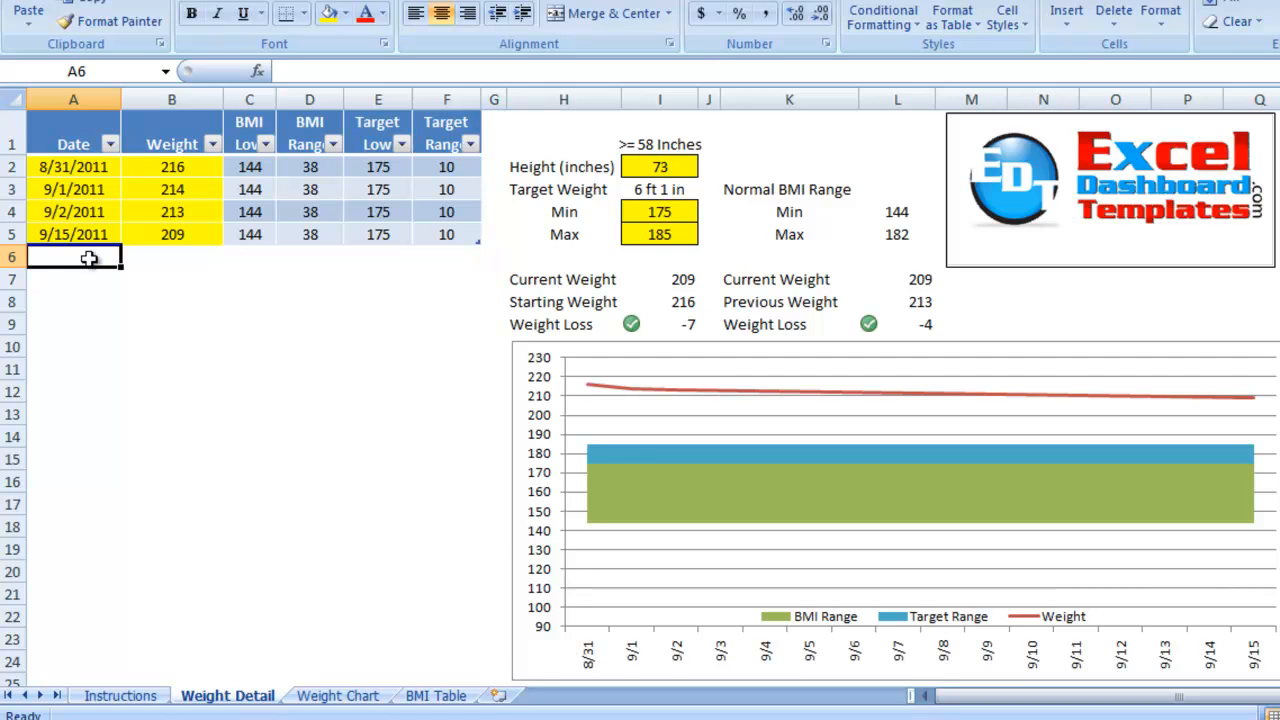
type("10/1/11")
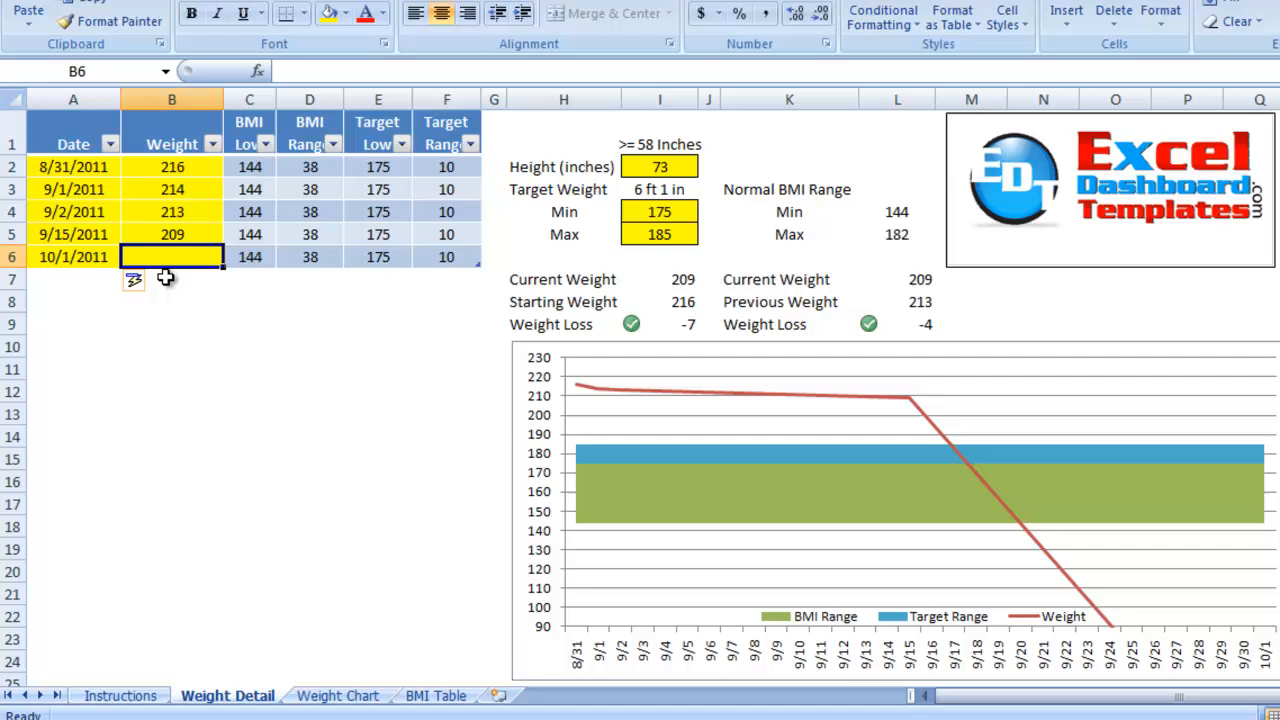
type("205")
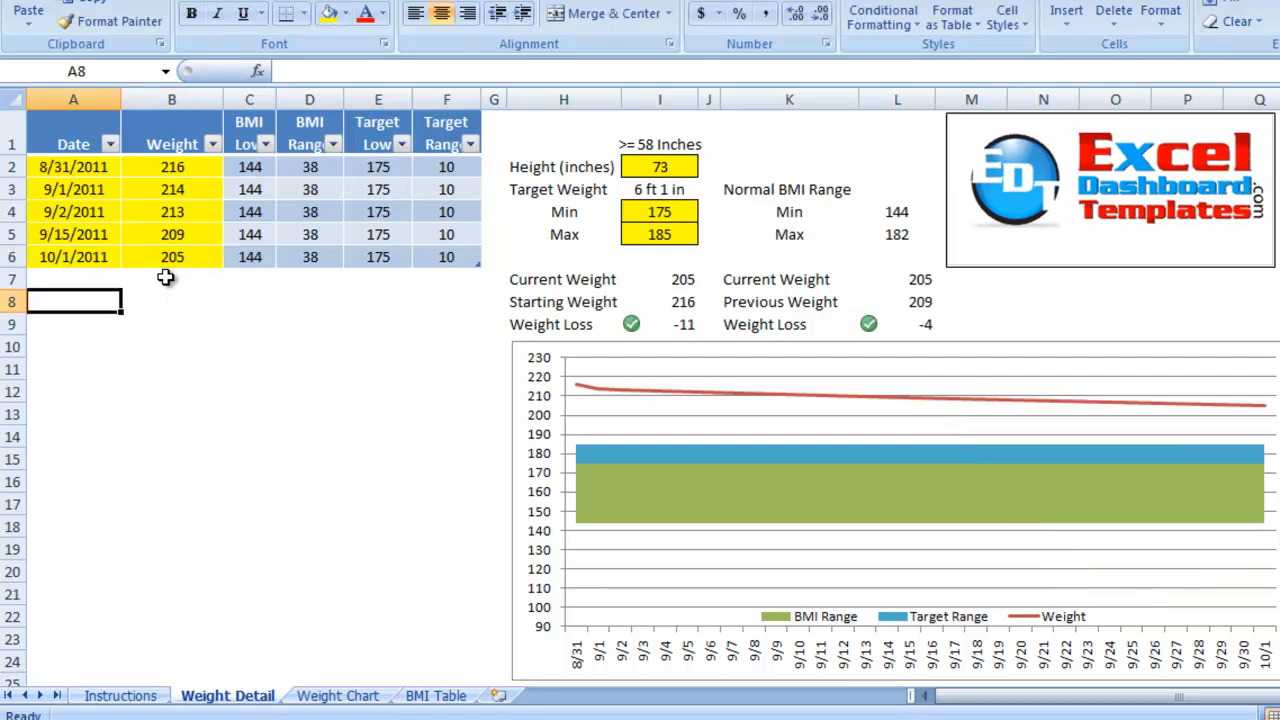
type("12/1")
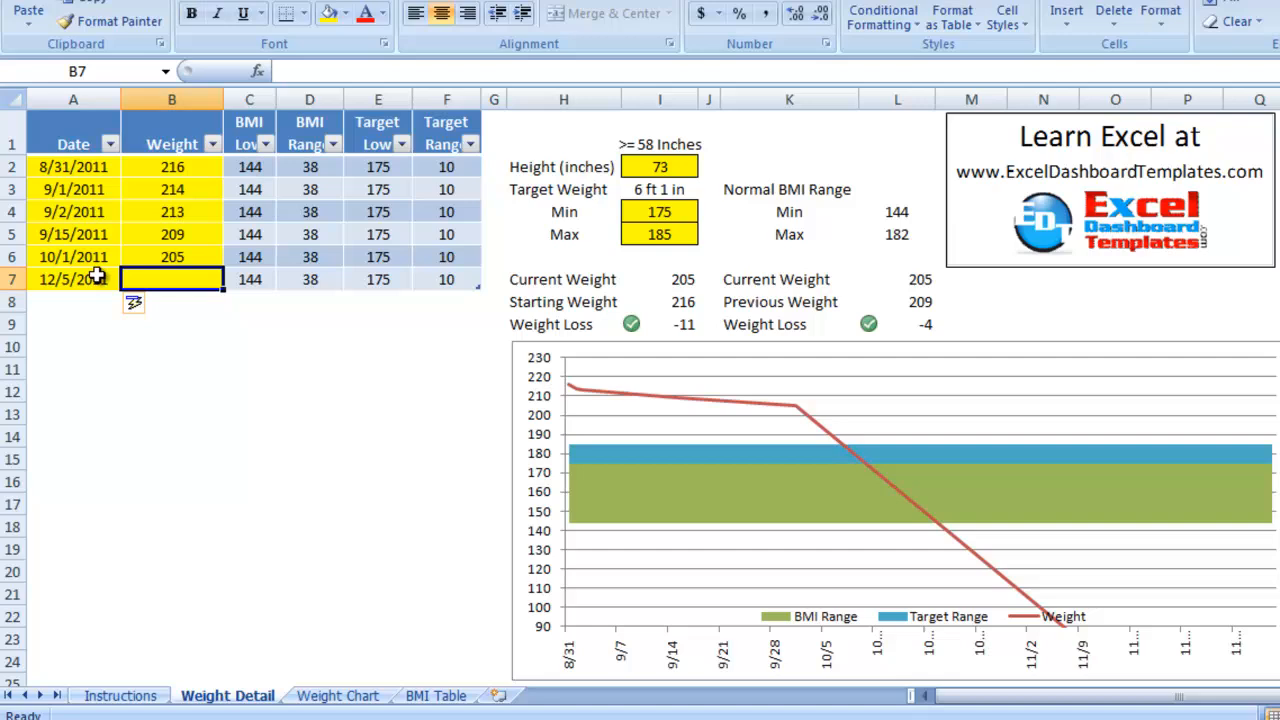
type("195")
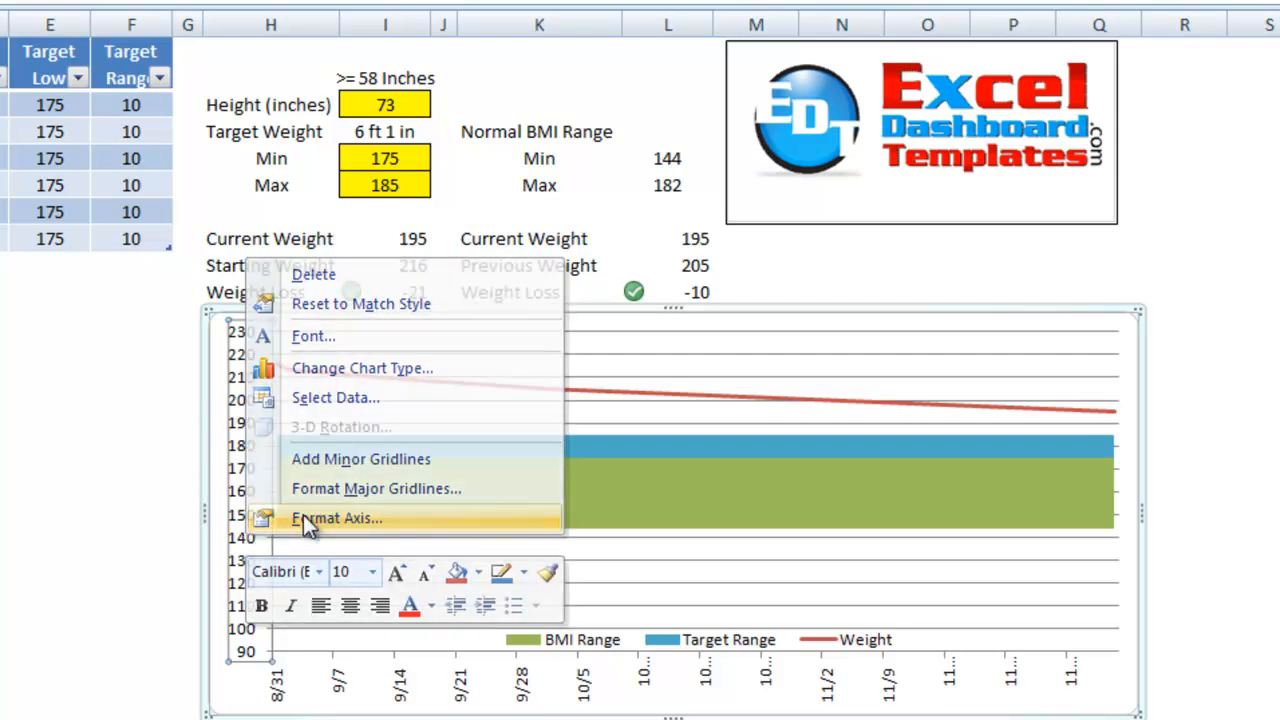
Fix the weight chart's vertical axis minimum at 130 and maximum at 220.
left_click(336, 518)
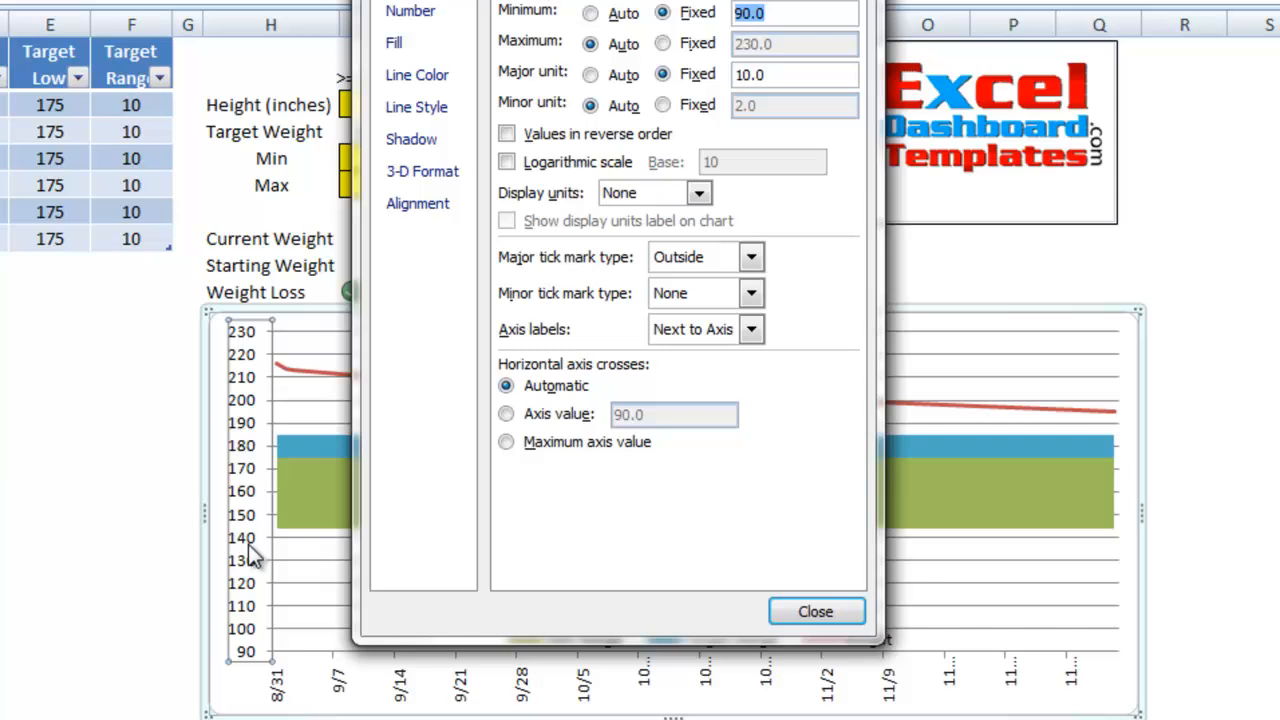
type("130")
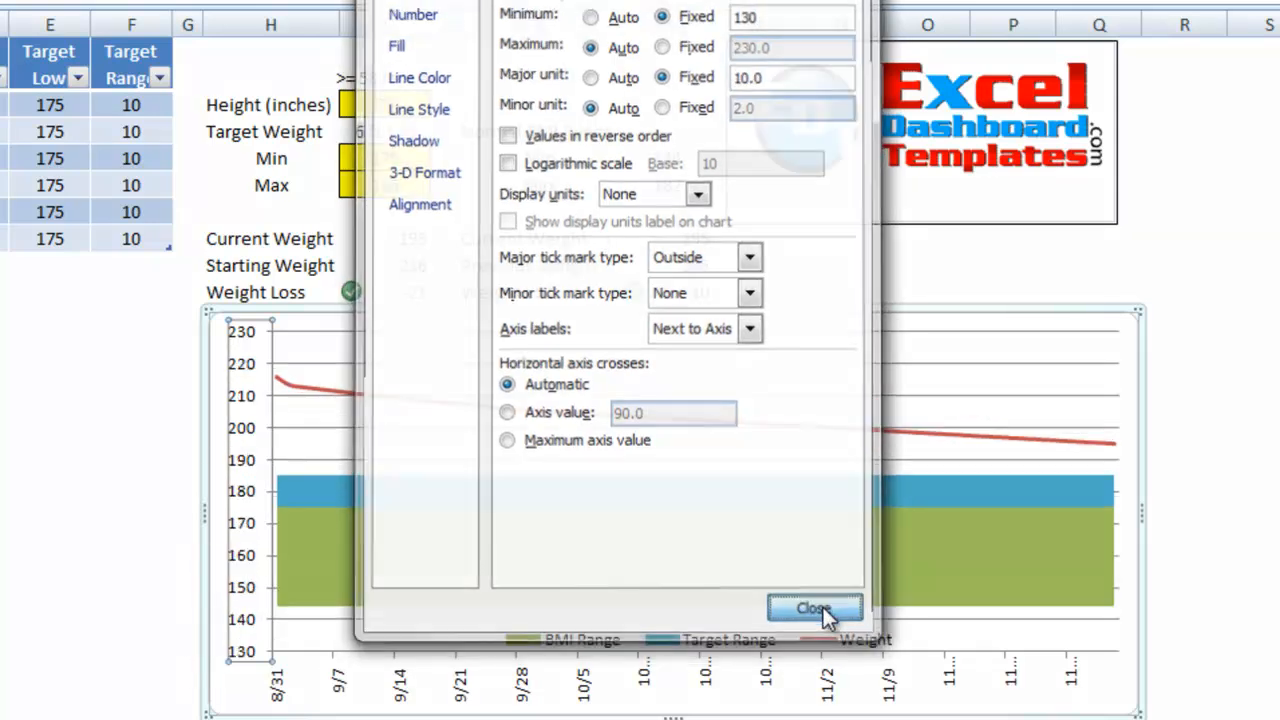
left_click(815, 608)
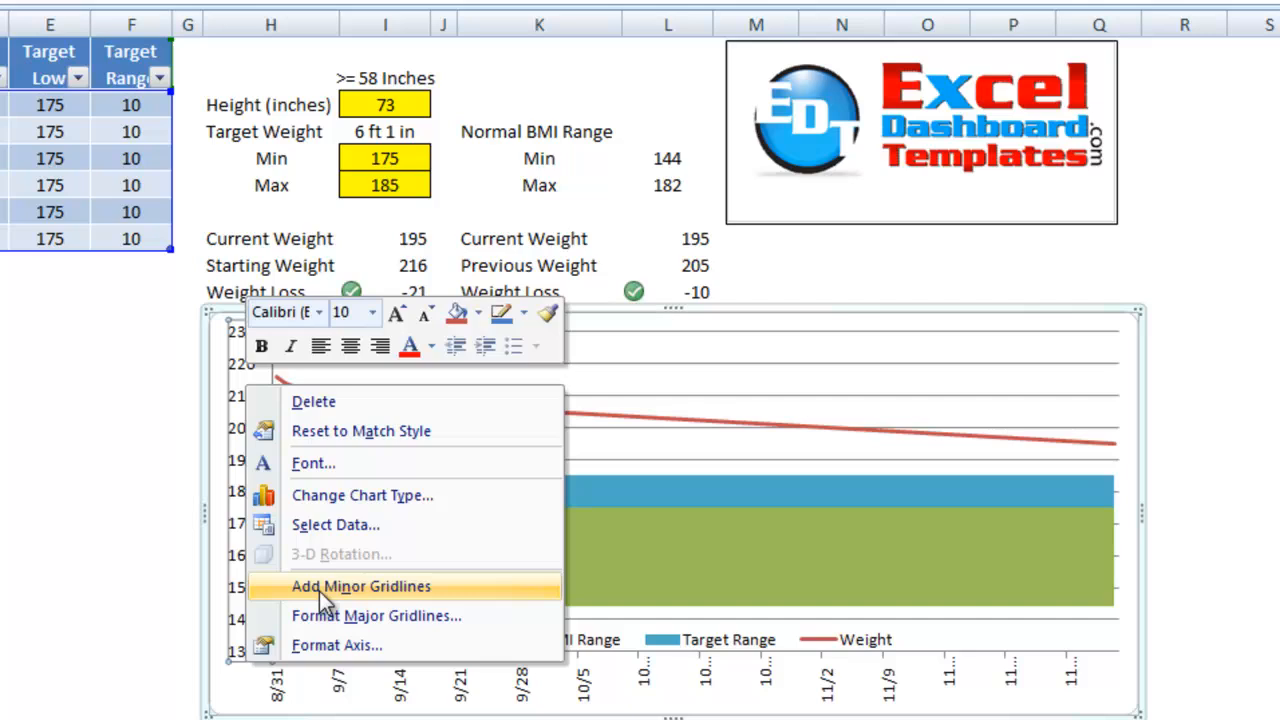
left_click(337, 644)
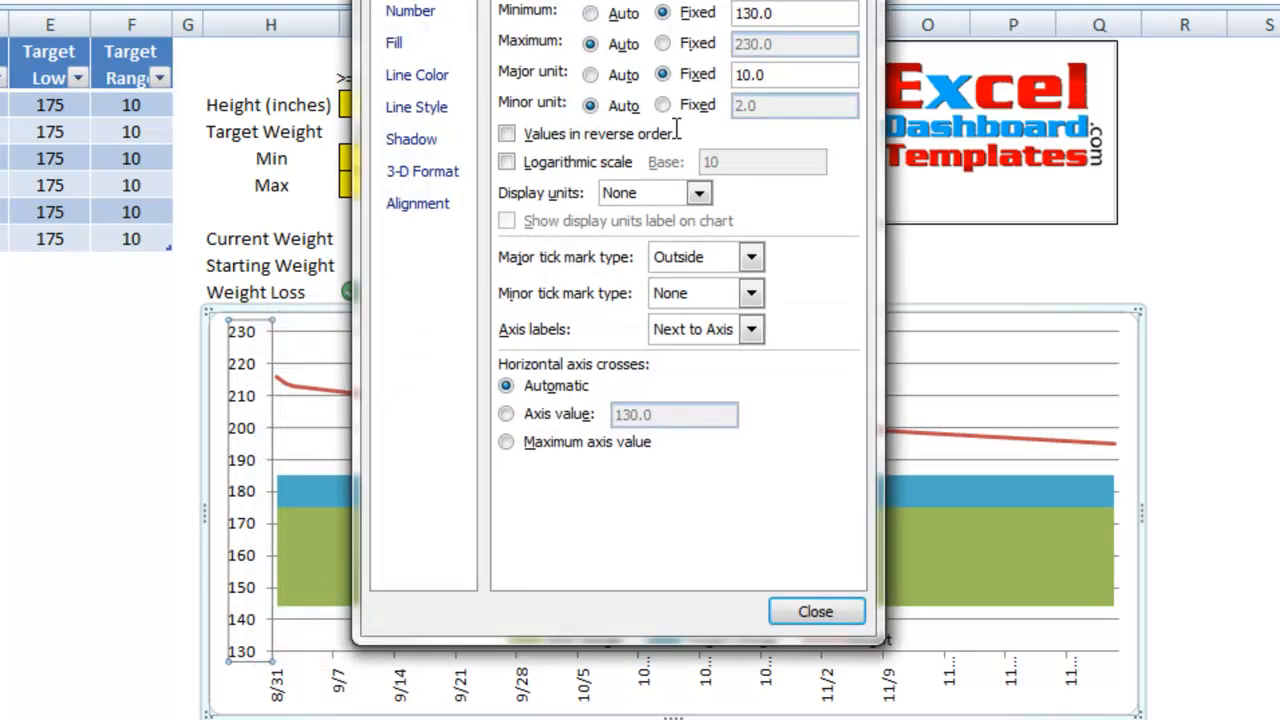
left_click(663, 43)
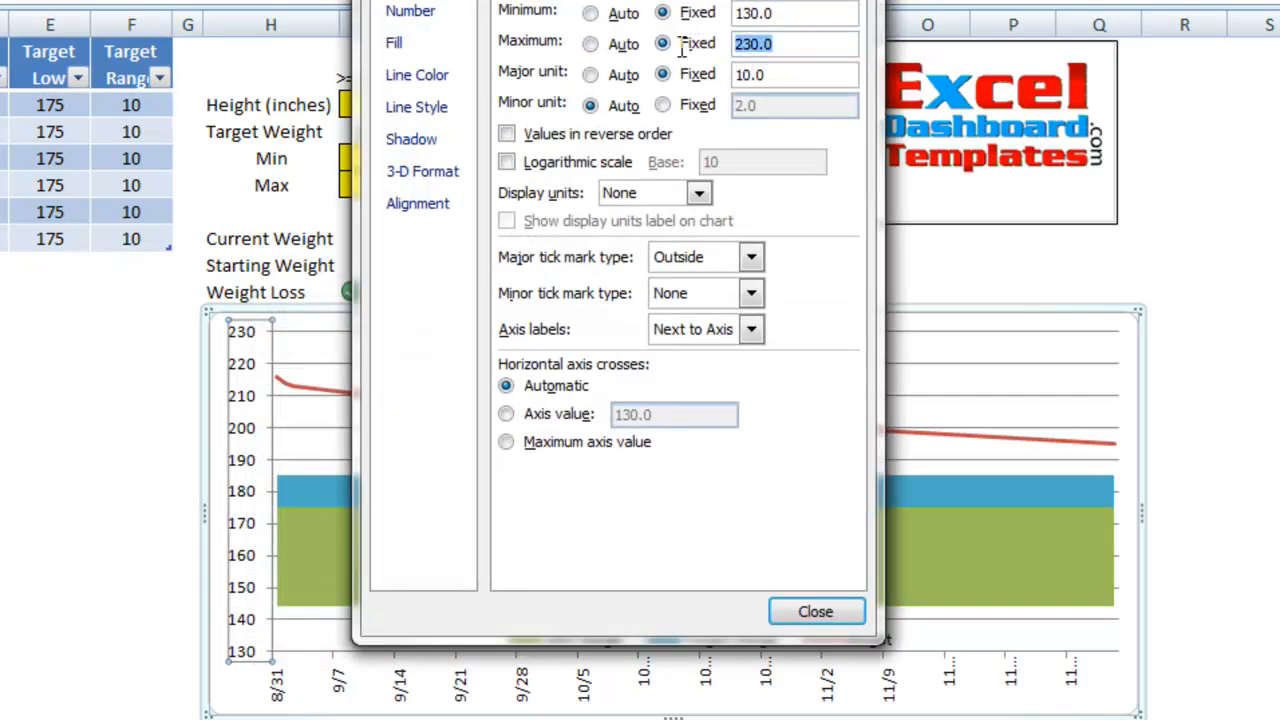
type("220")
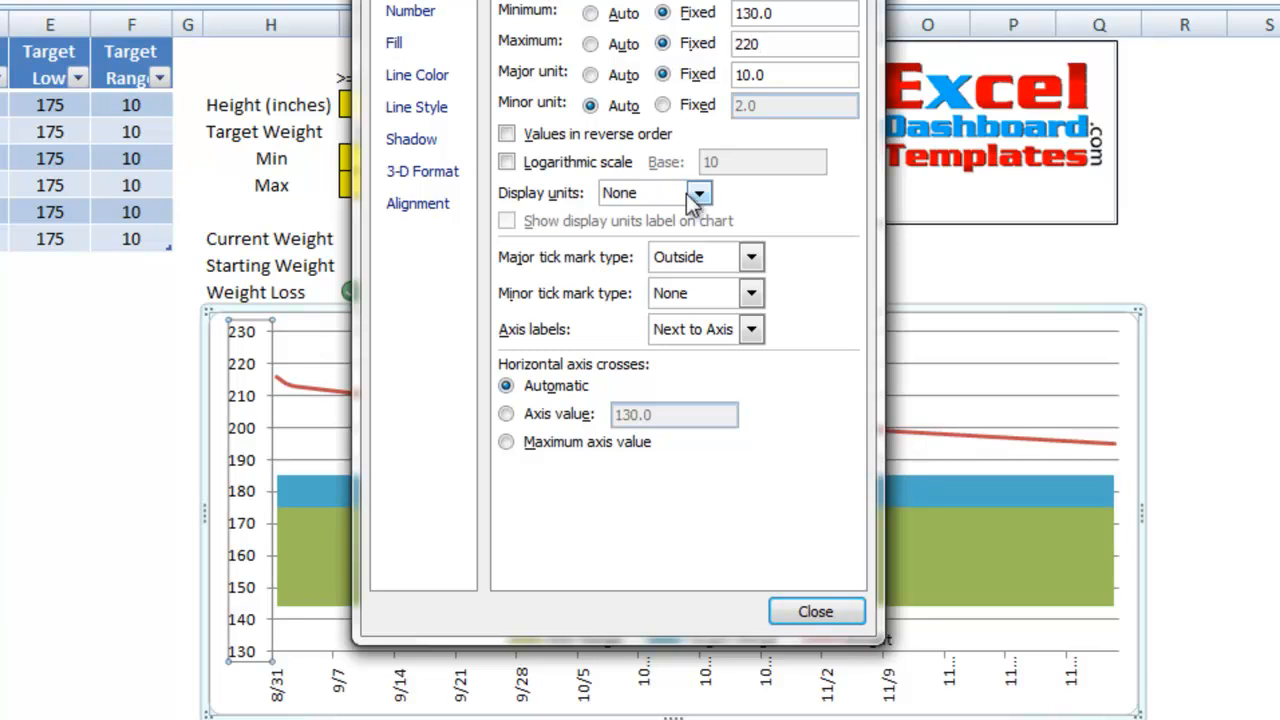
left_click(815, 611)
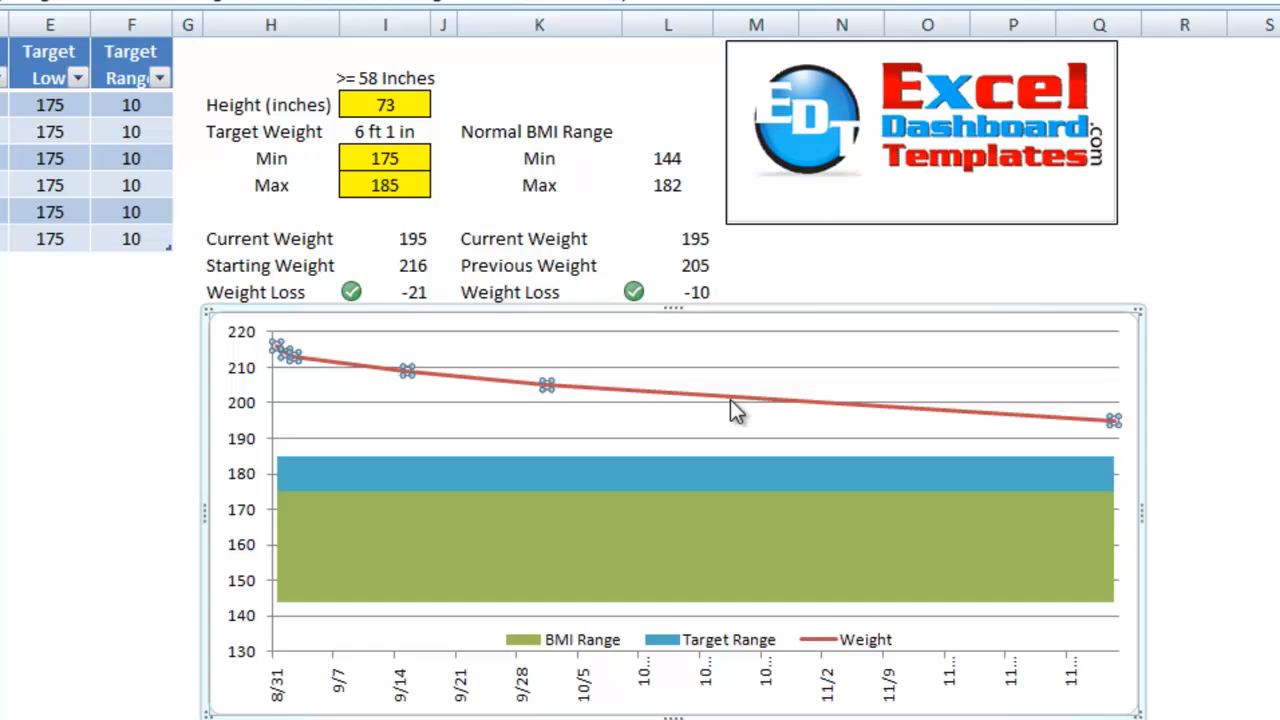
mouse_move(548, 388)
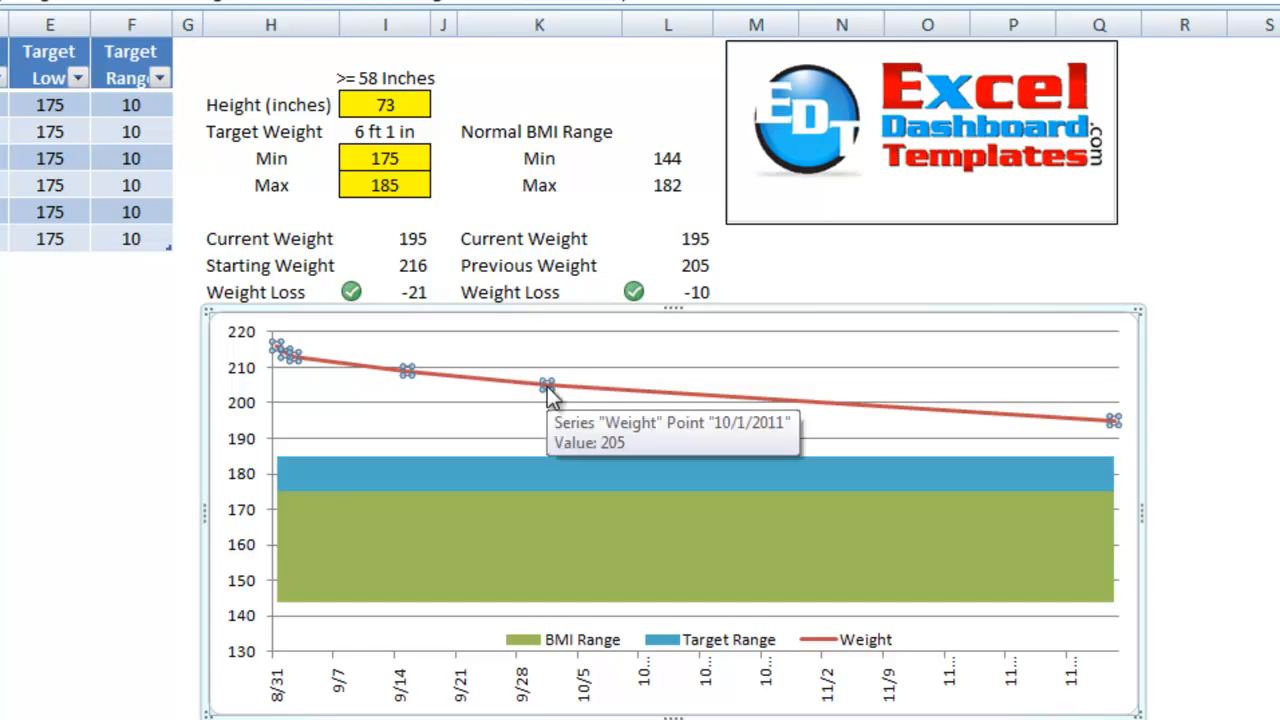
mouse_move(408, 375)
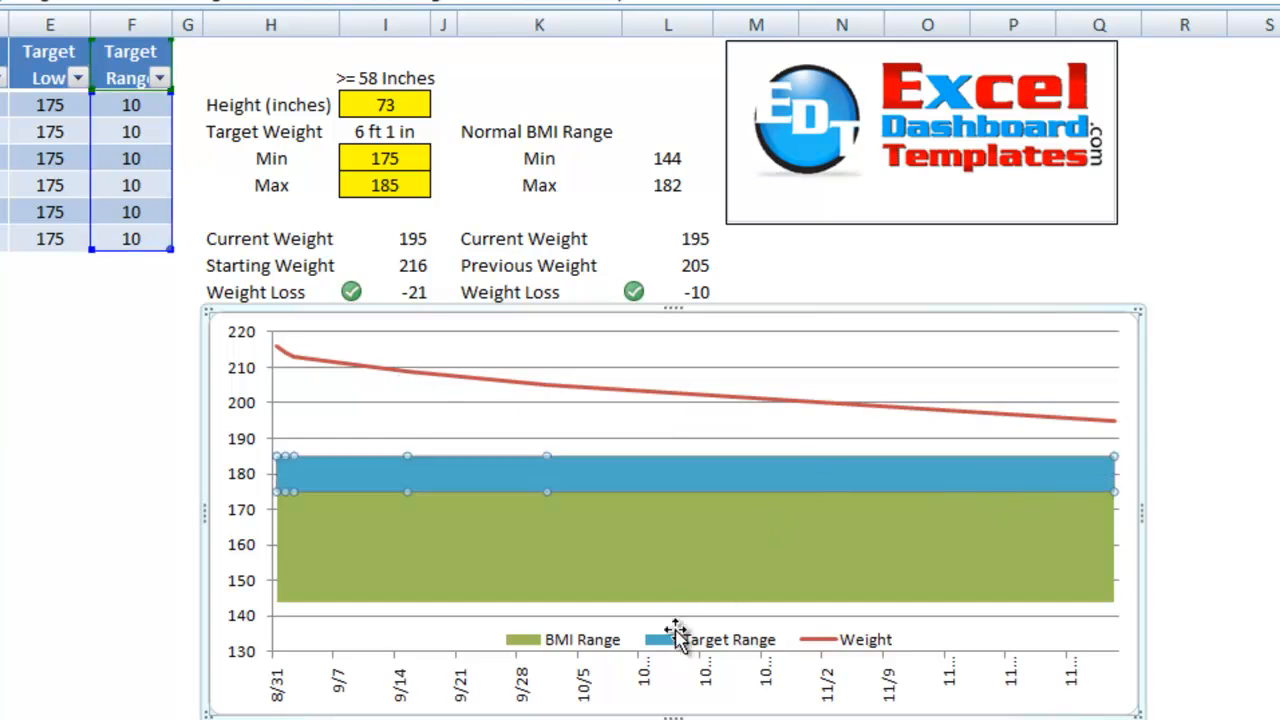
mouse_move(582, 639)
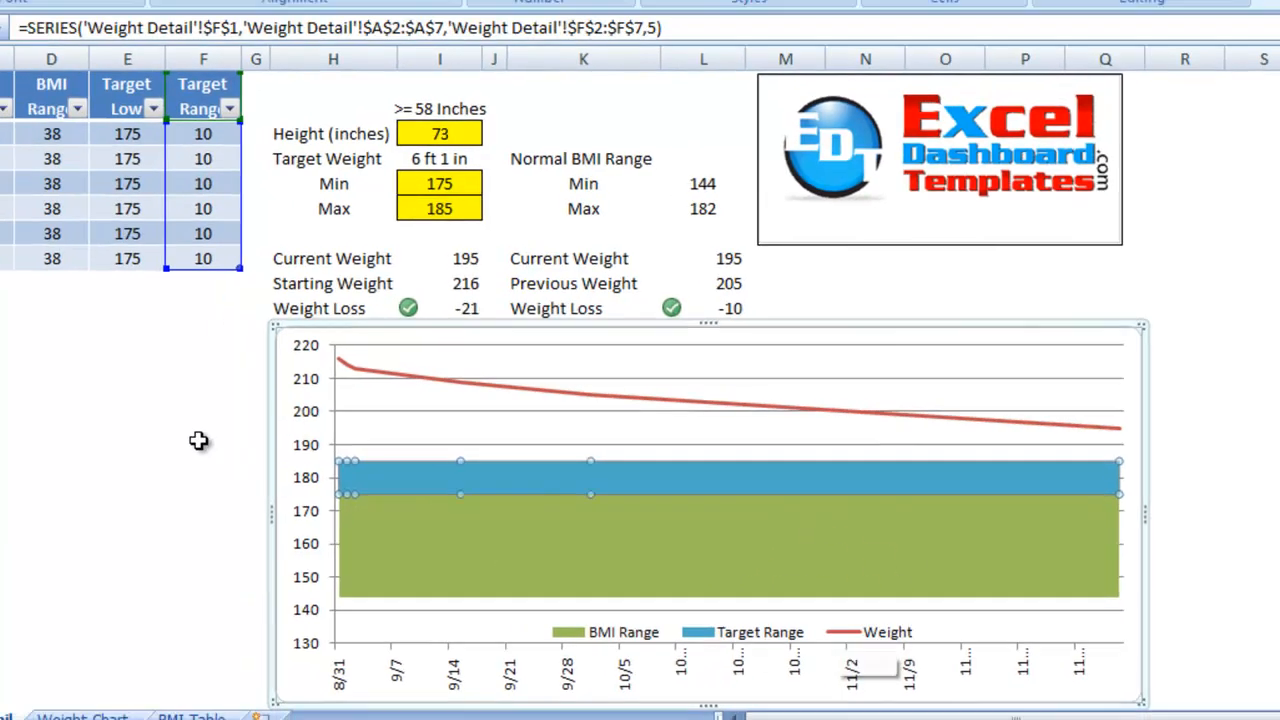
Log a weight of 187 for 12/31/2011, check the chart series, and view the Weight Chart sheet.
type("12/")
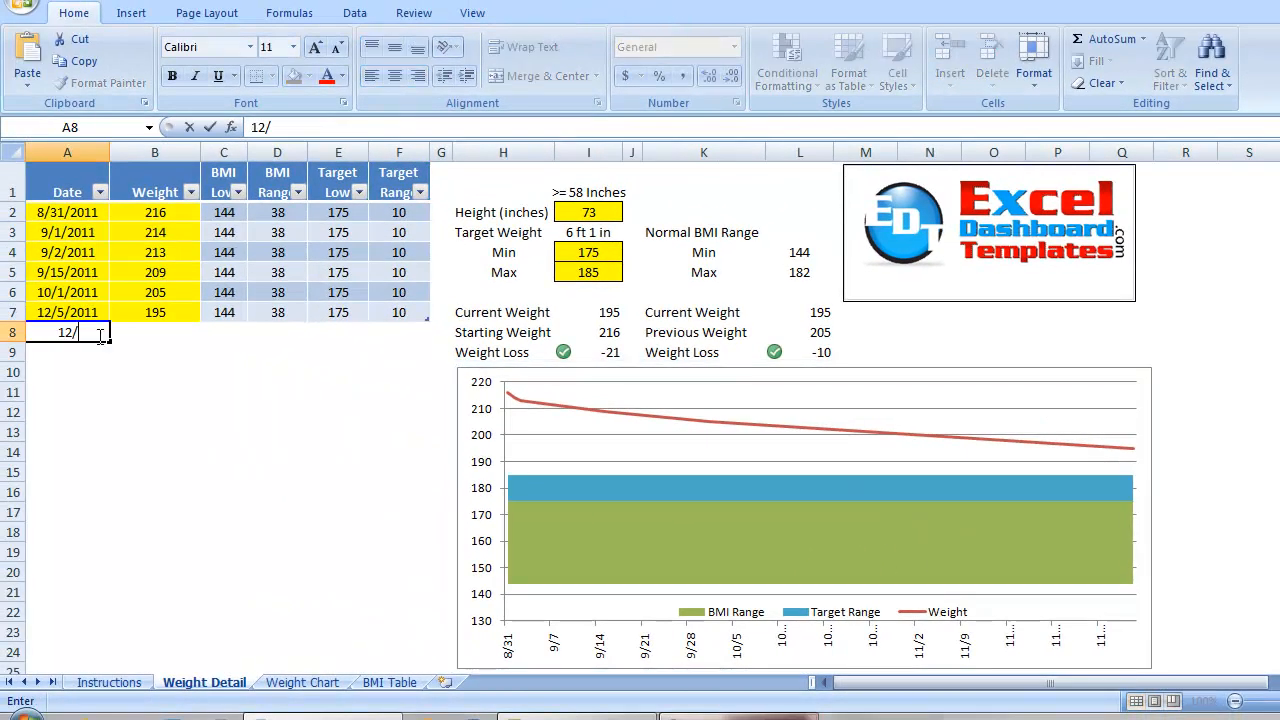
type("1")
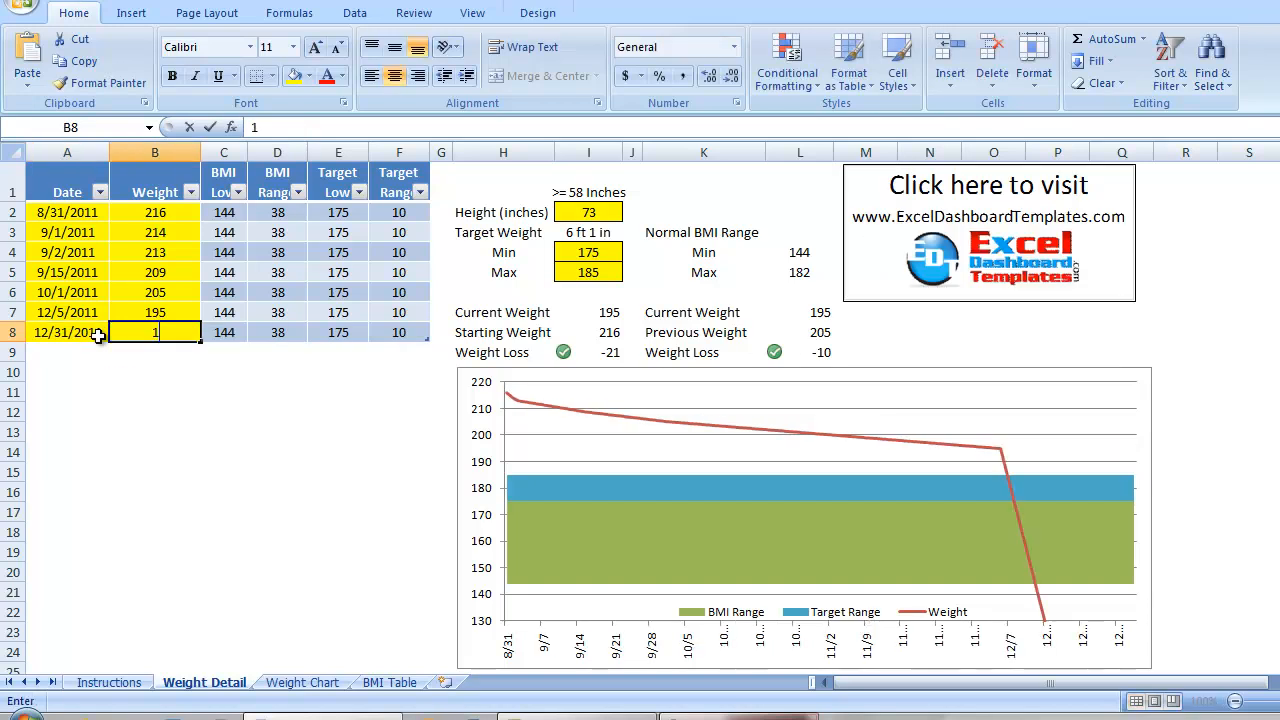
type("187")
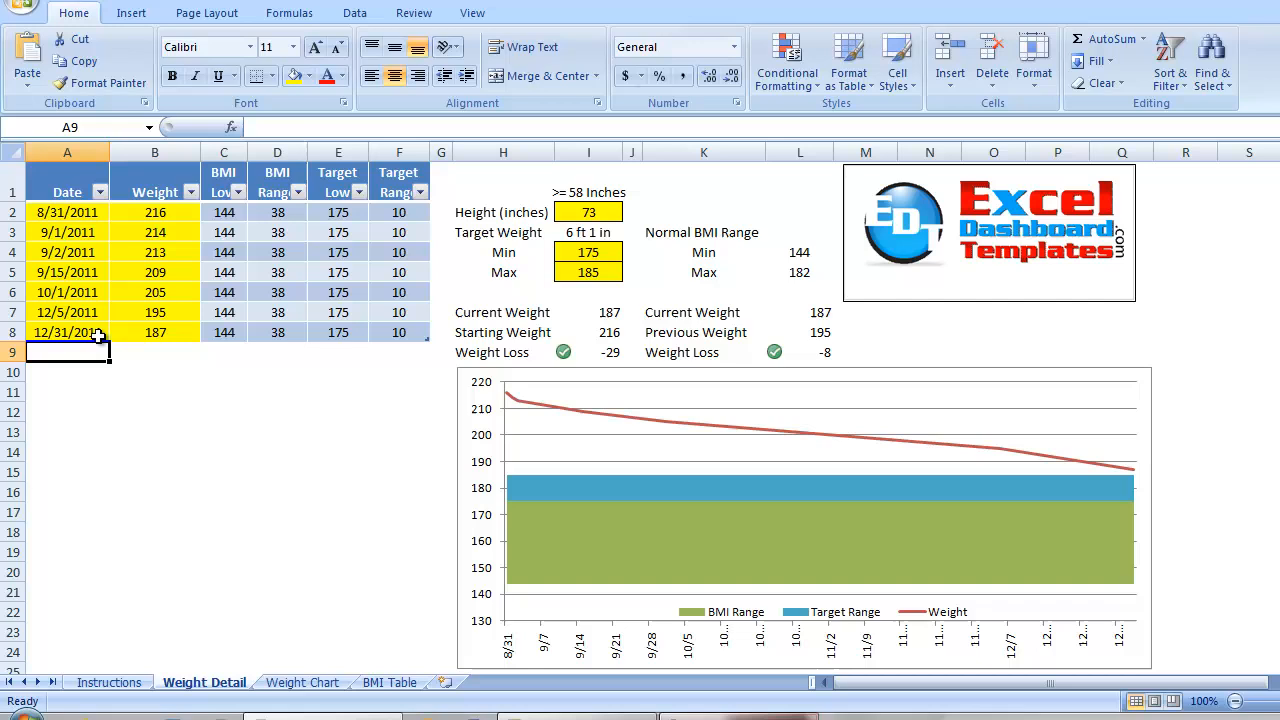
mouse_move(789, 437)
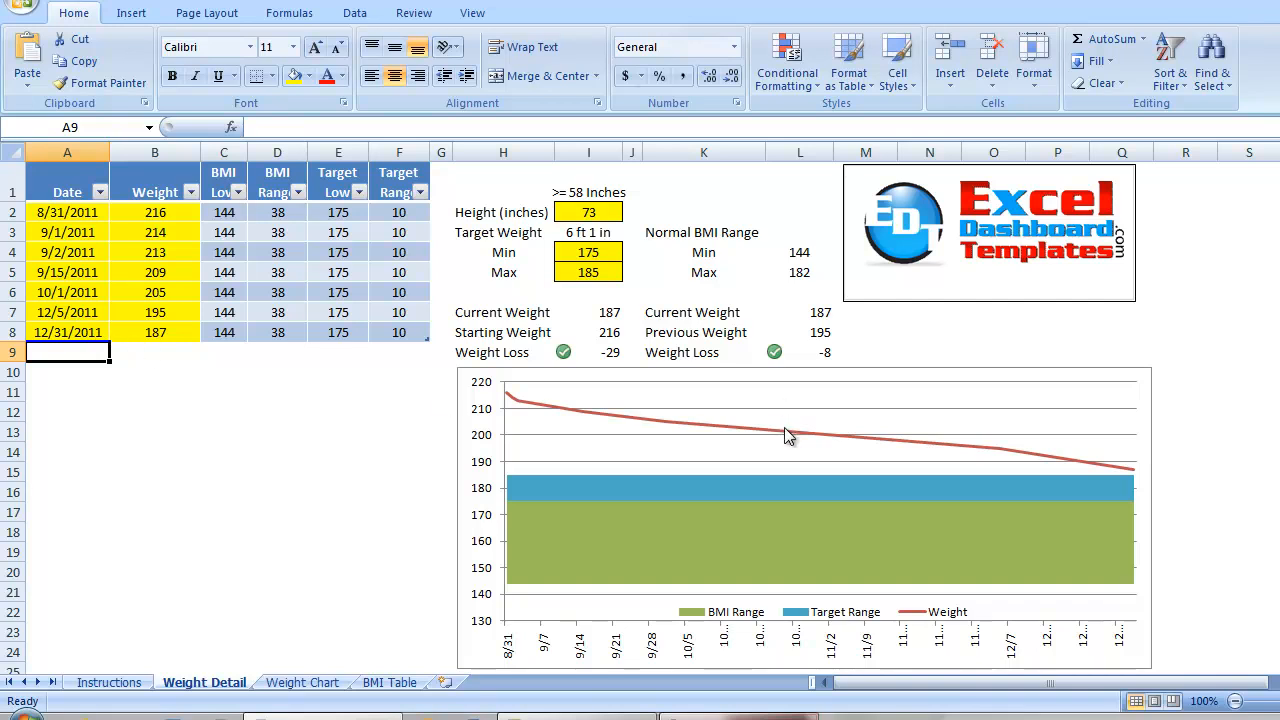
left_click(820, 487)
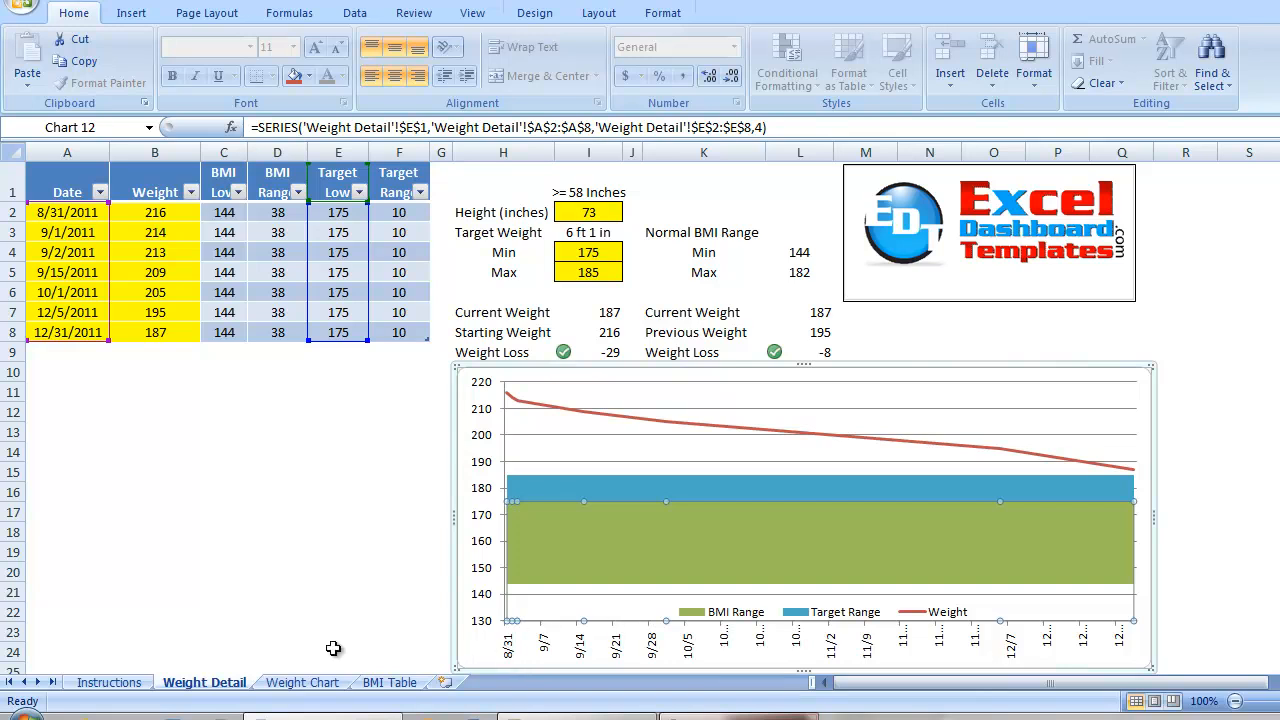
left_click(302, 682)
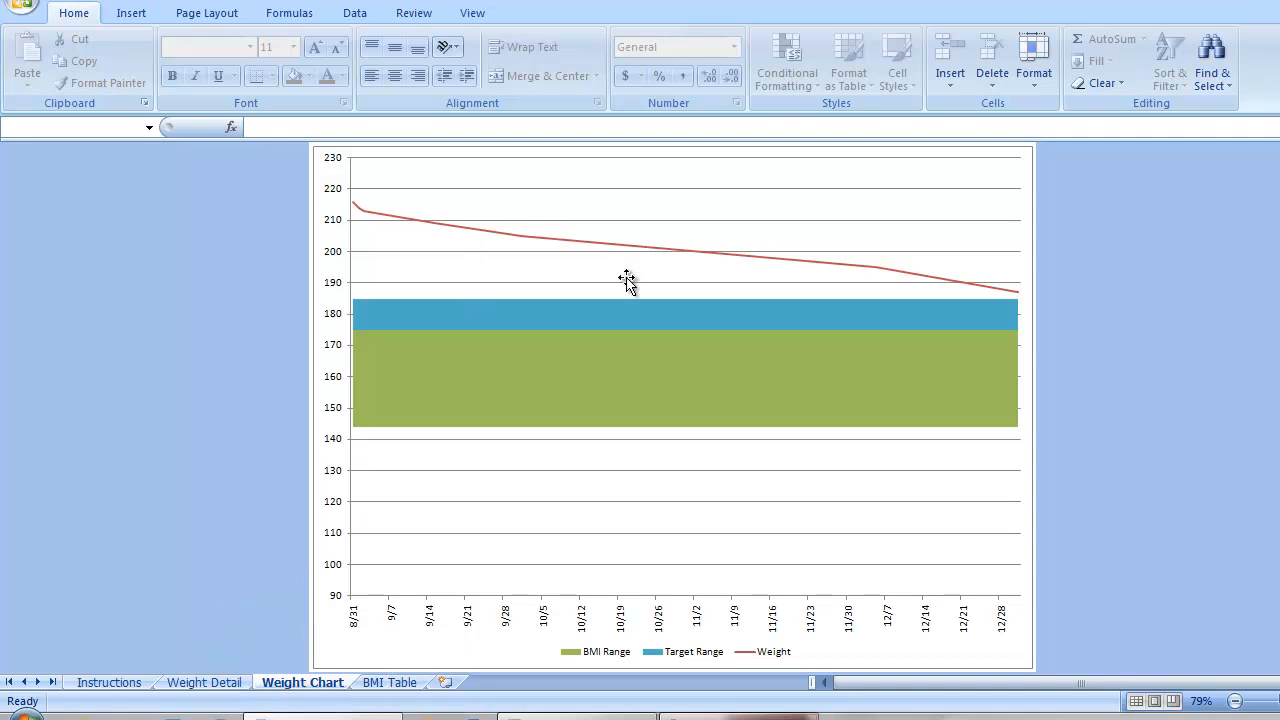
Fix the Weight Chart sheet's vertical axis at a 140 minimum and 220 maximum.
right_click(627, 278)
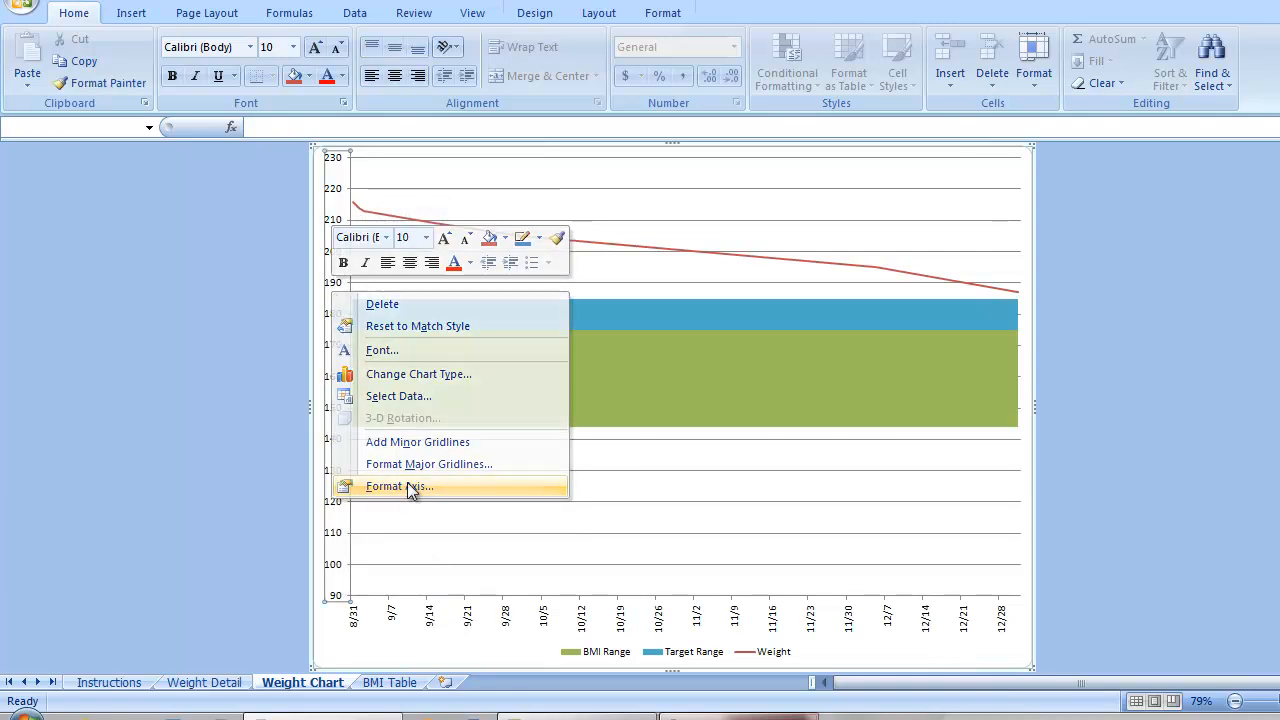
left_click(399, 486)
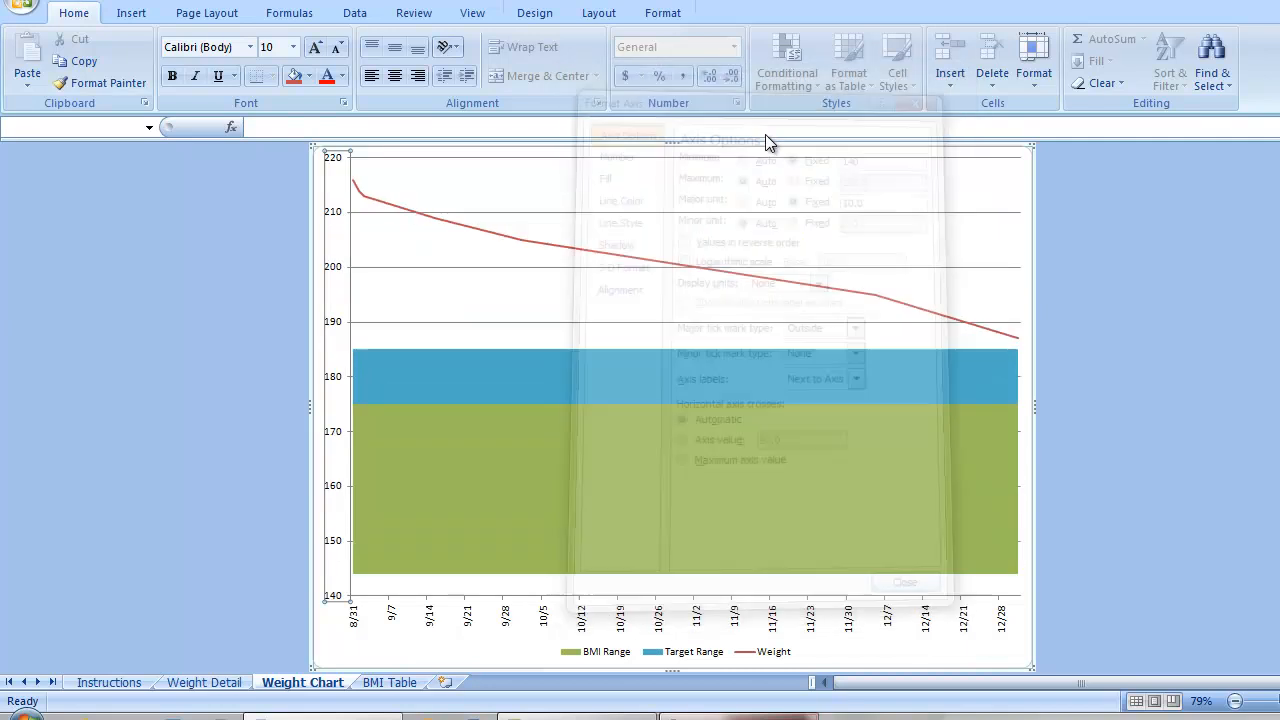
left_click(903, 582)
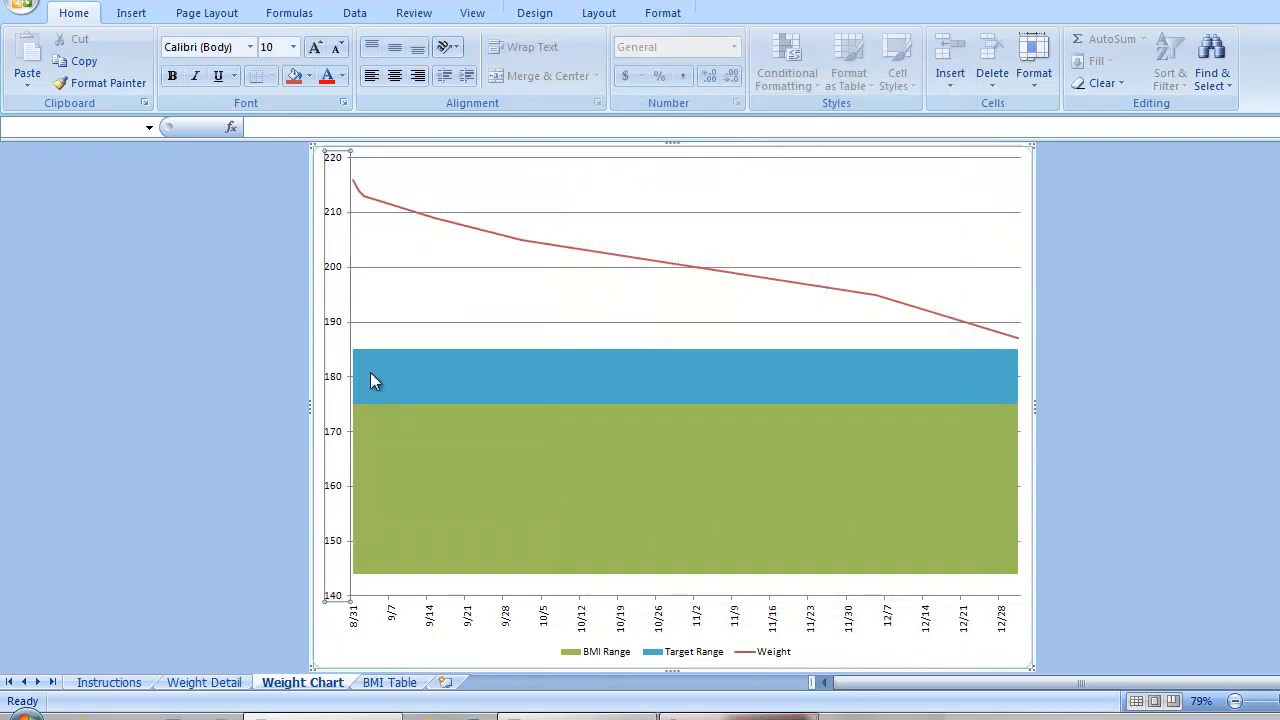
mouse_move(335, 383)
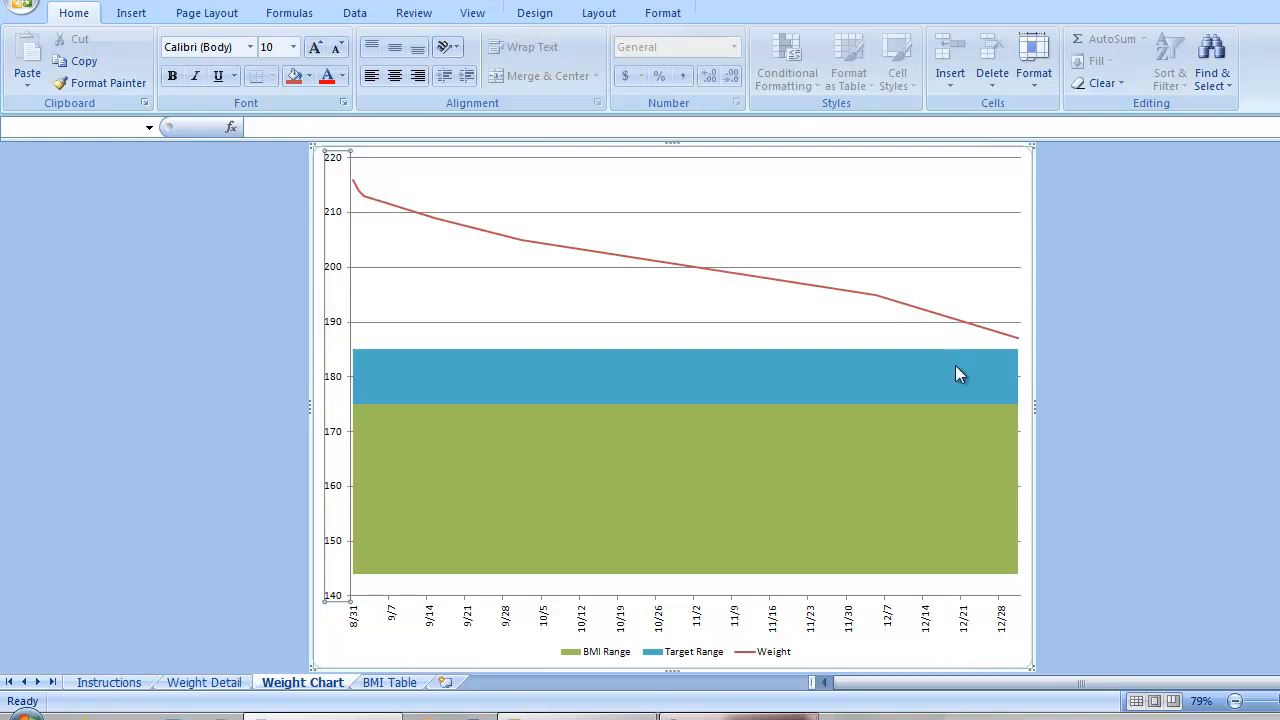
mouse_move(603, 665)
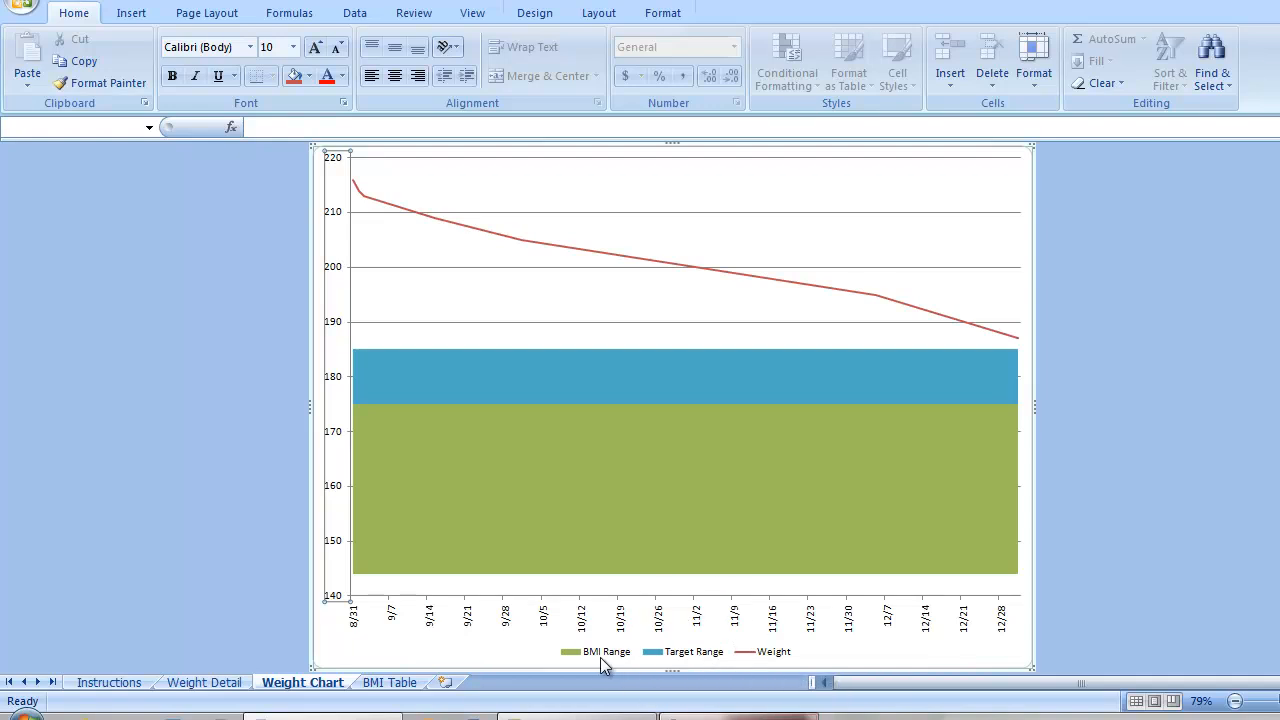
mouse_move(204, 682)
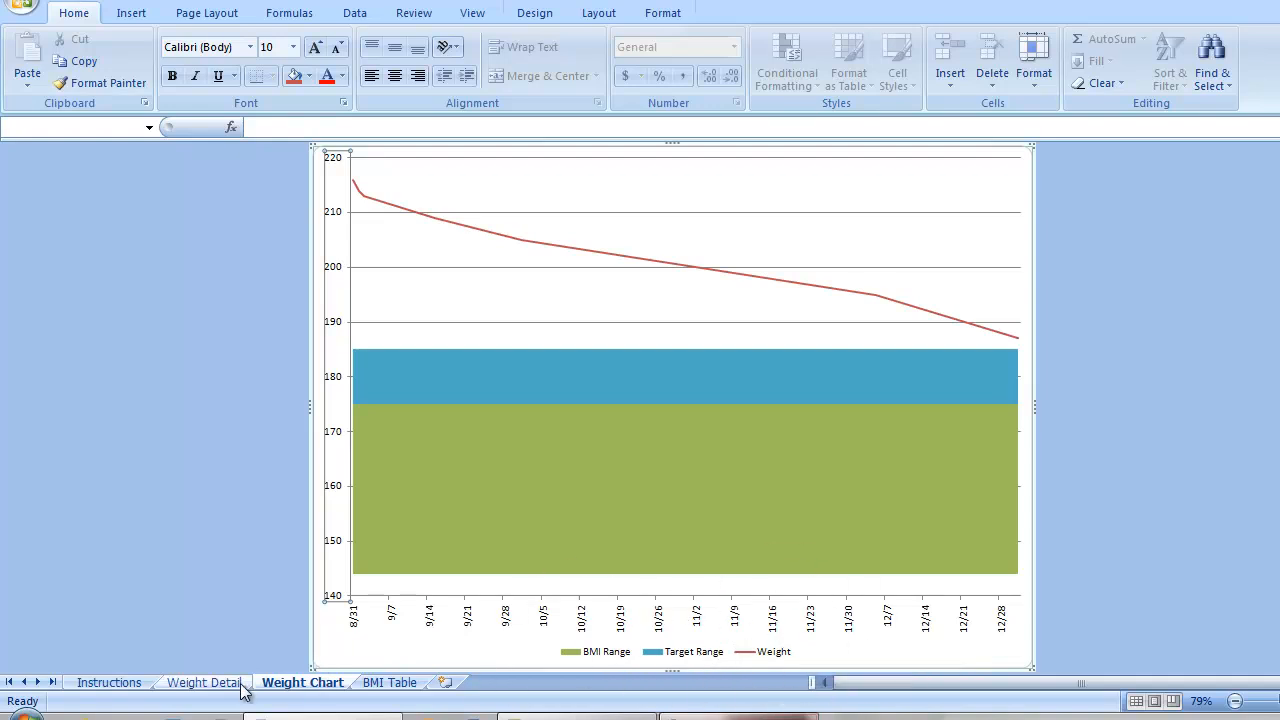
On Weight Detail, log 180 for 1/31/2012 and confirm the Weight series includes it.
left_click(204, 682)
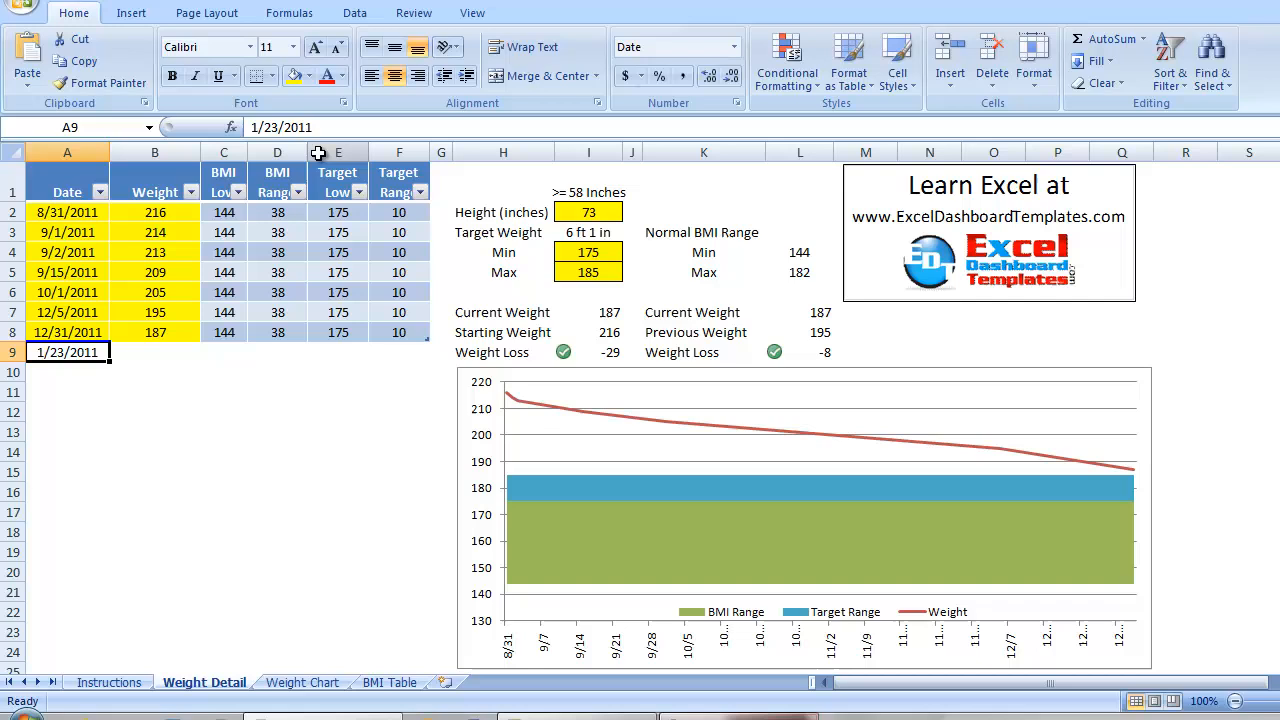
type("1/31/")
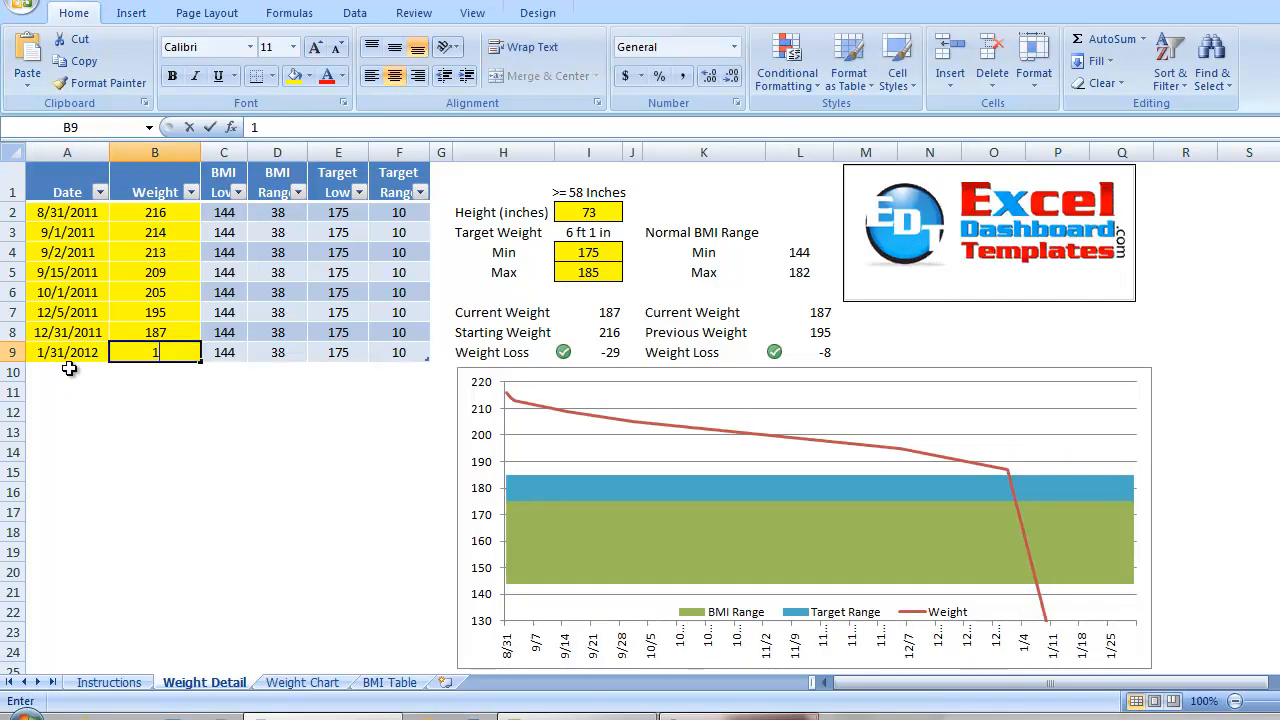
type("180")
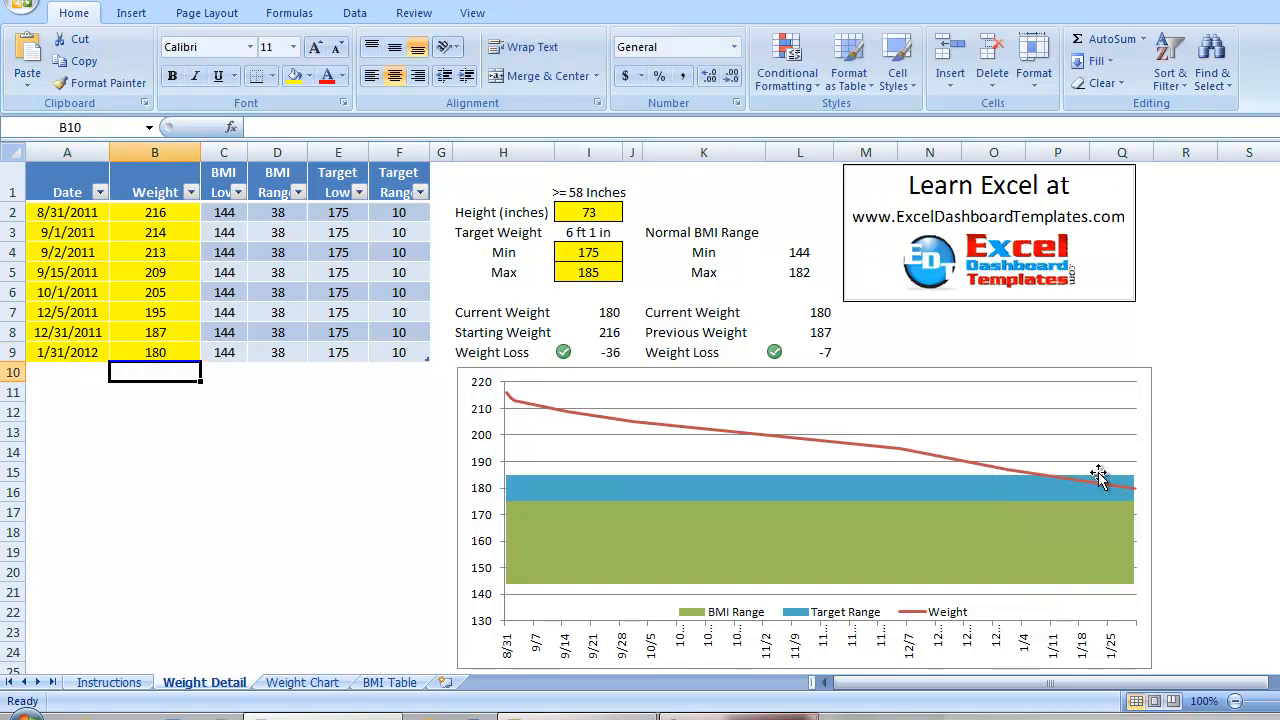
left_click(1099, 477)
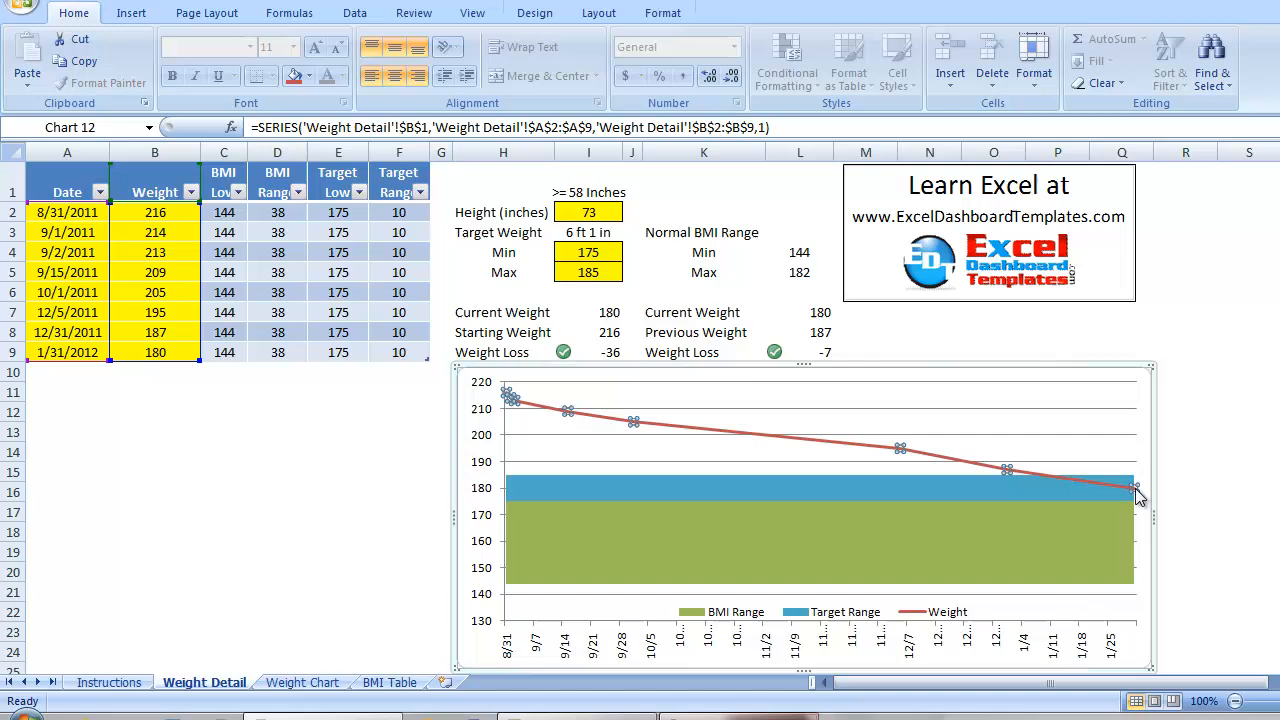
mouse_move(915, 285)
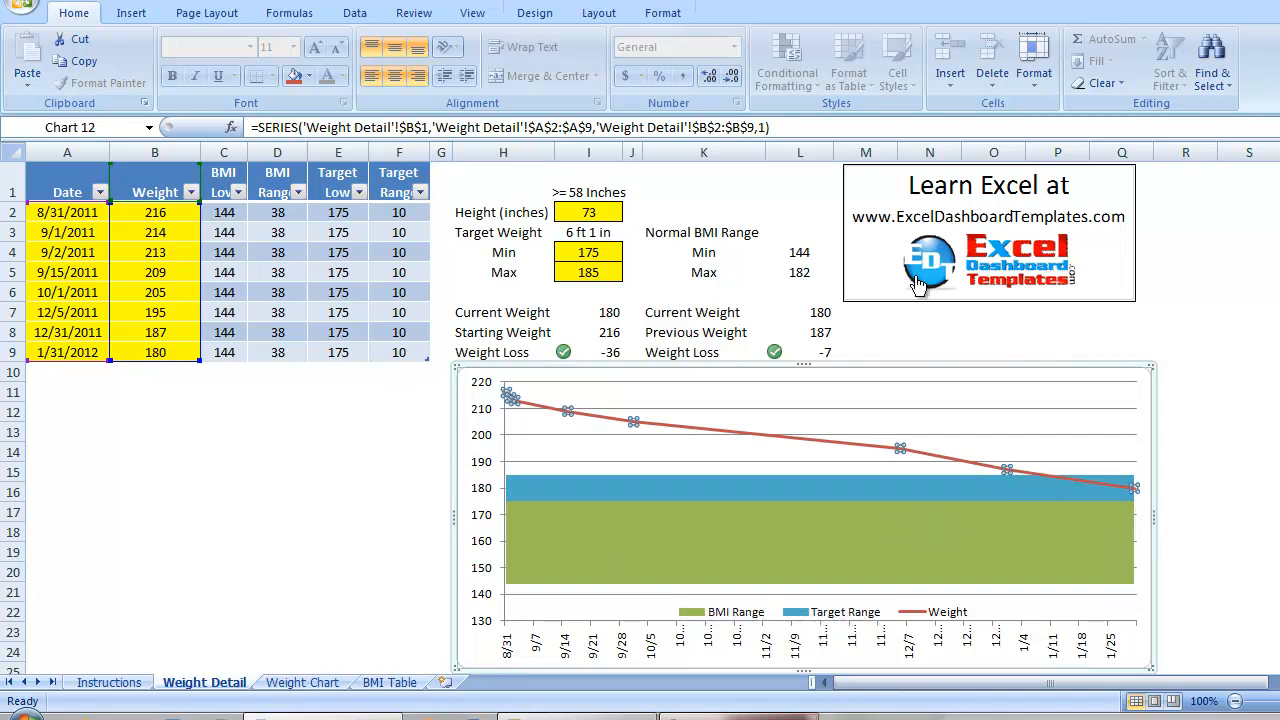
mouse_move(963, 246)
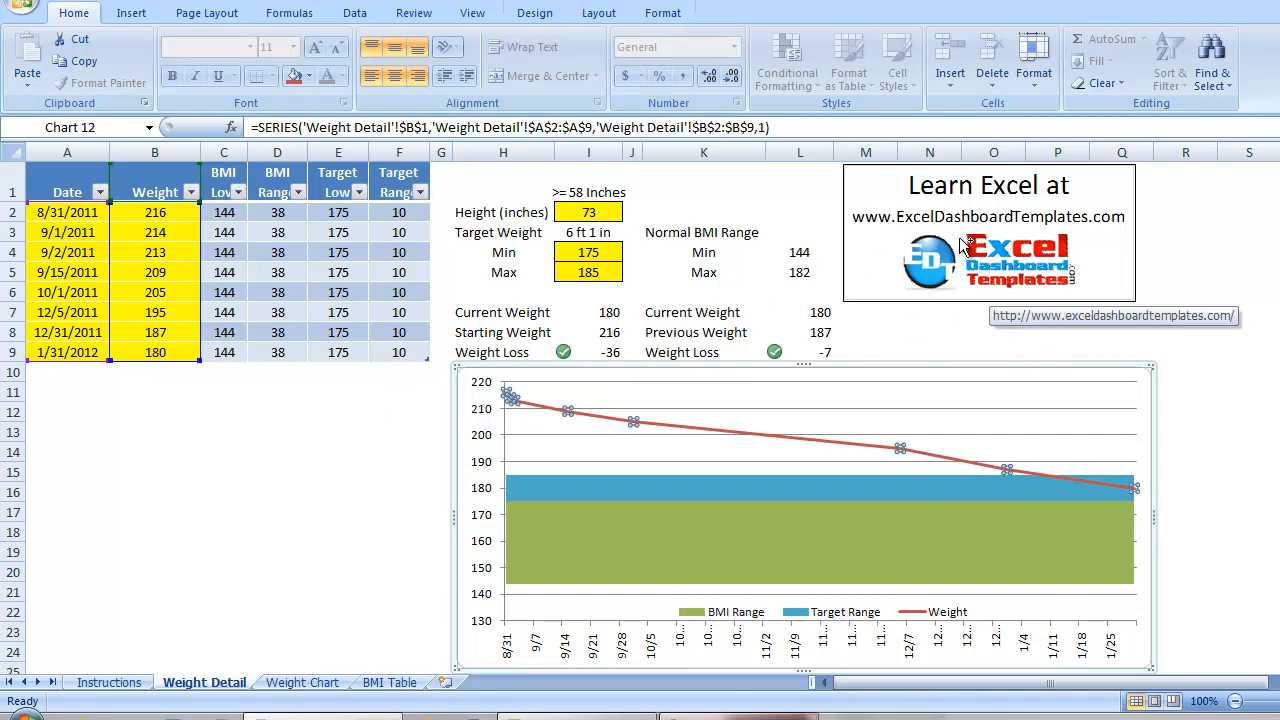
mouse_move(846, 248)
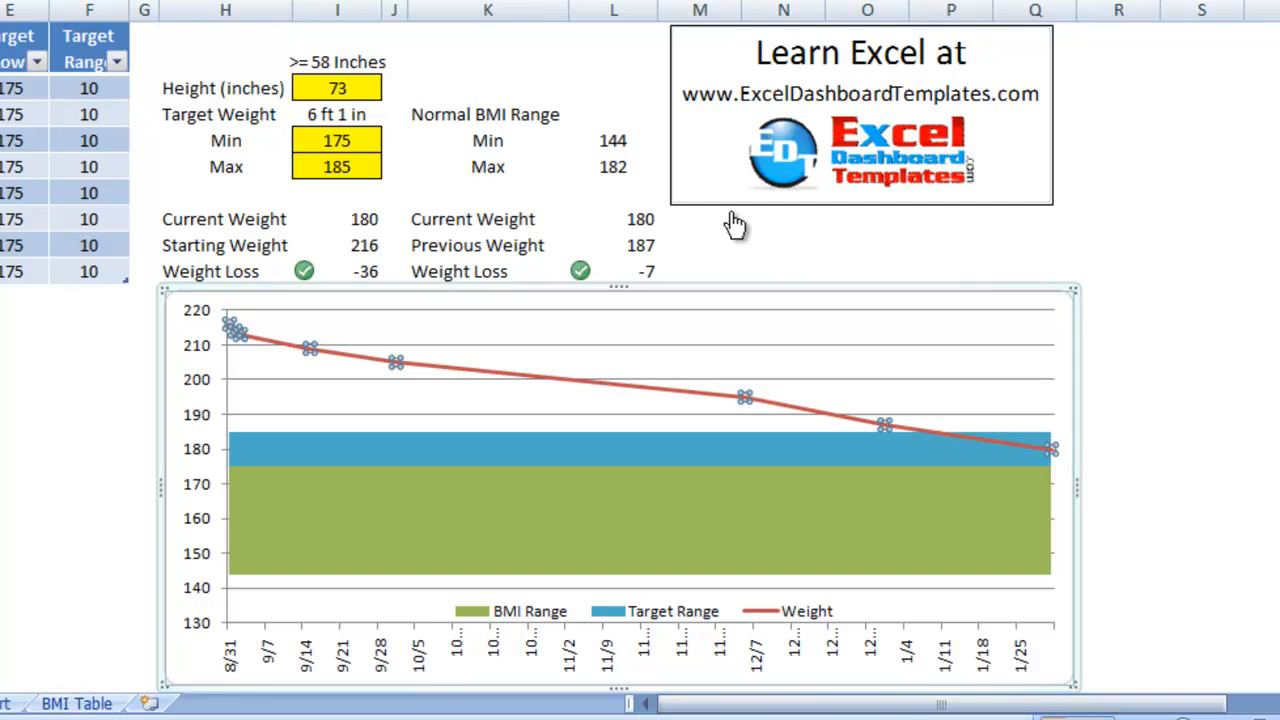
left_click(700, 245)
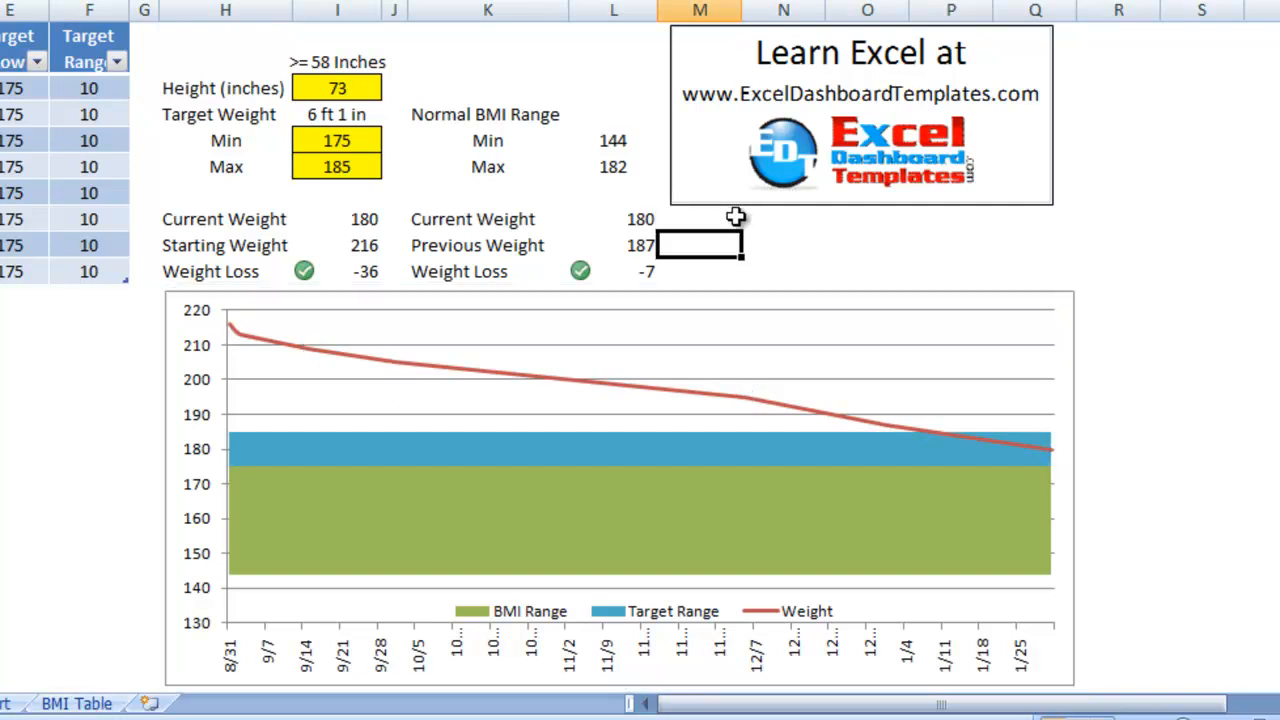